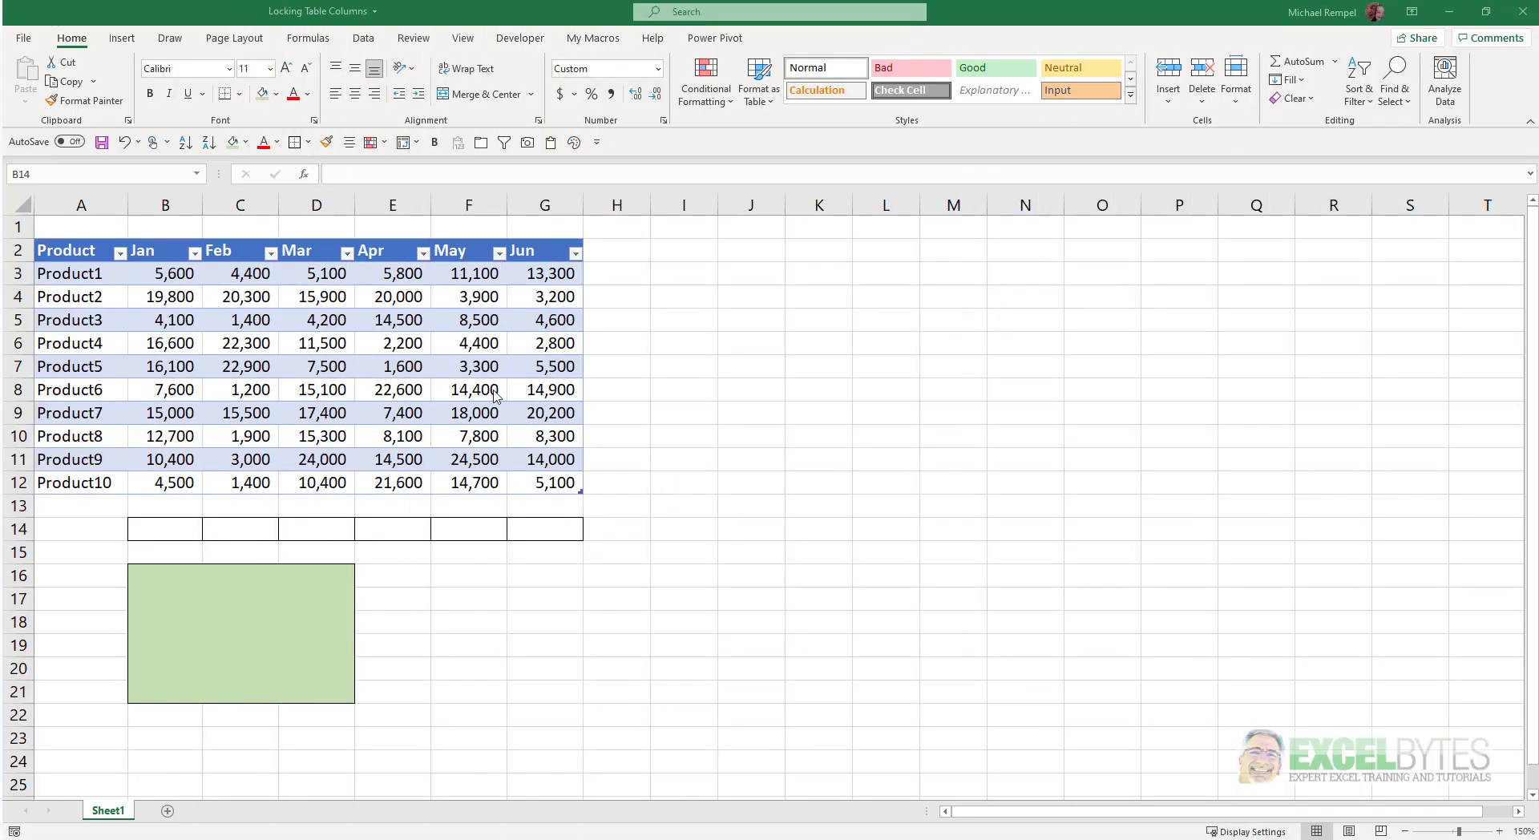
Step: Check the table's name 'Sales' in the Table Design settings
click(391, 343)
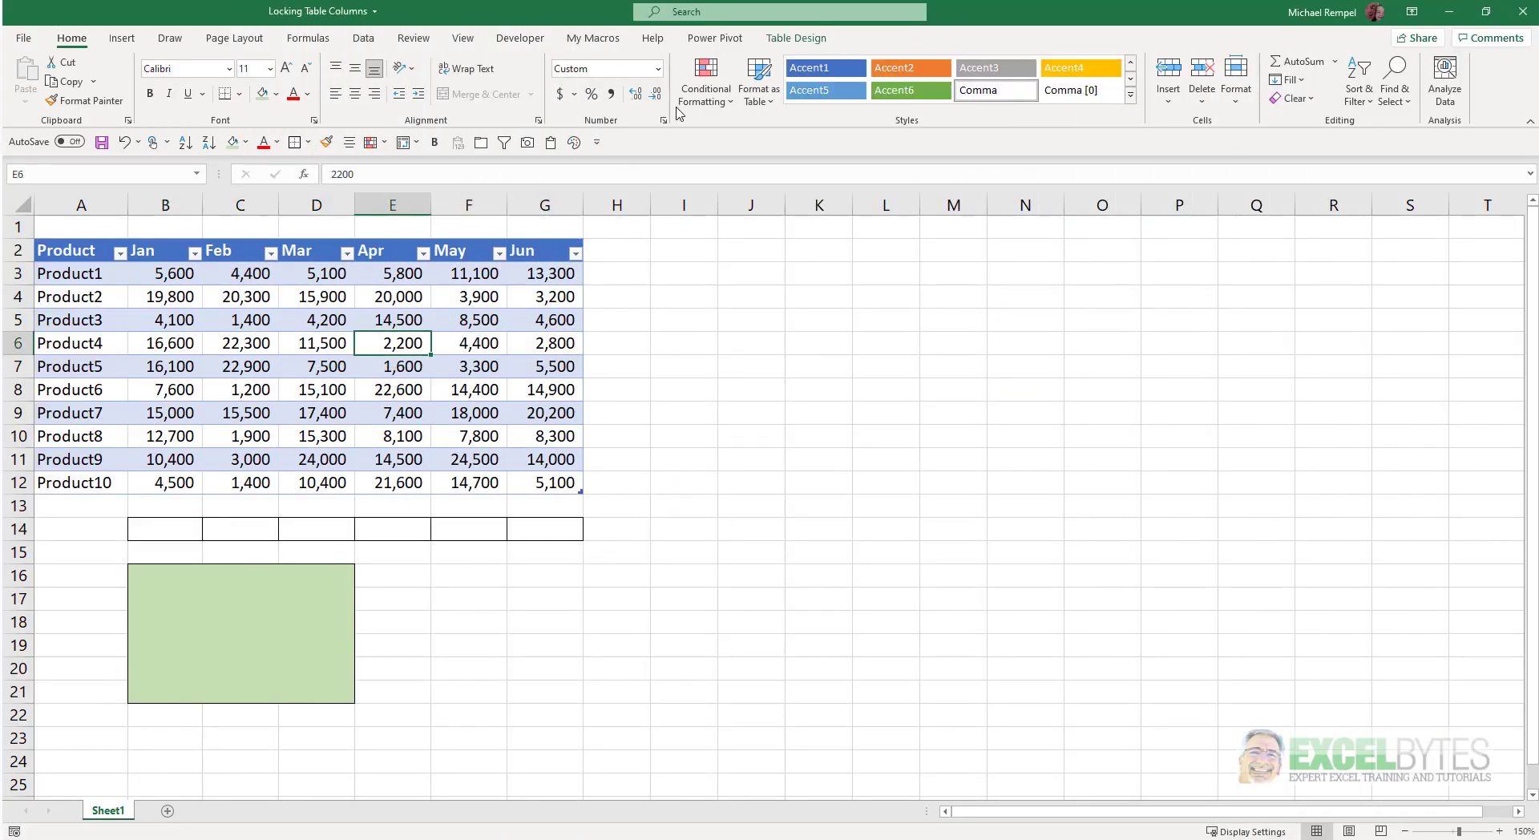
click(796, 37)
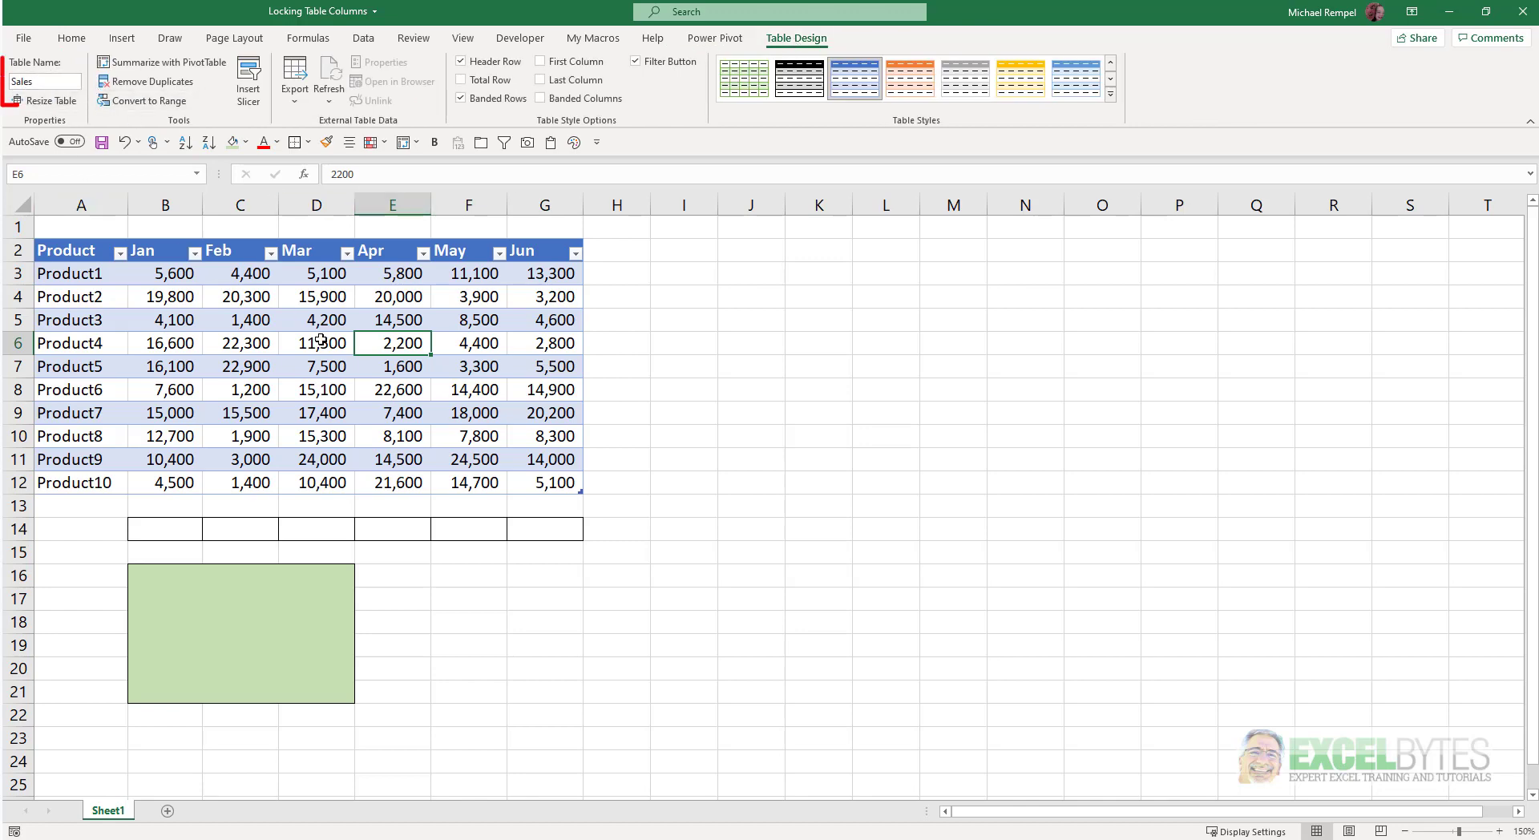
click(70, 37)
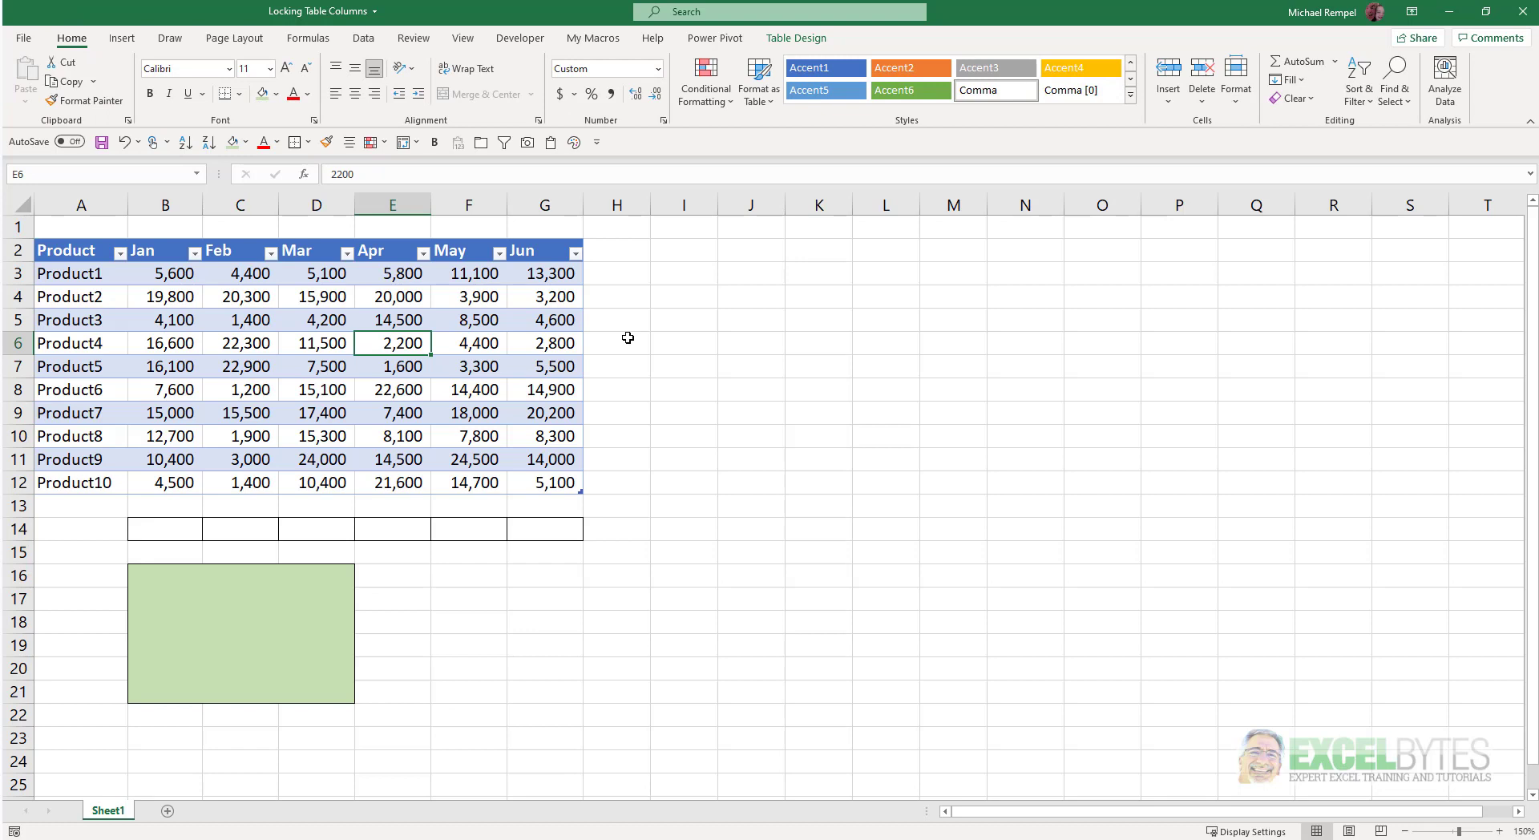
mouse_move(646, 338)
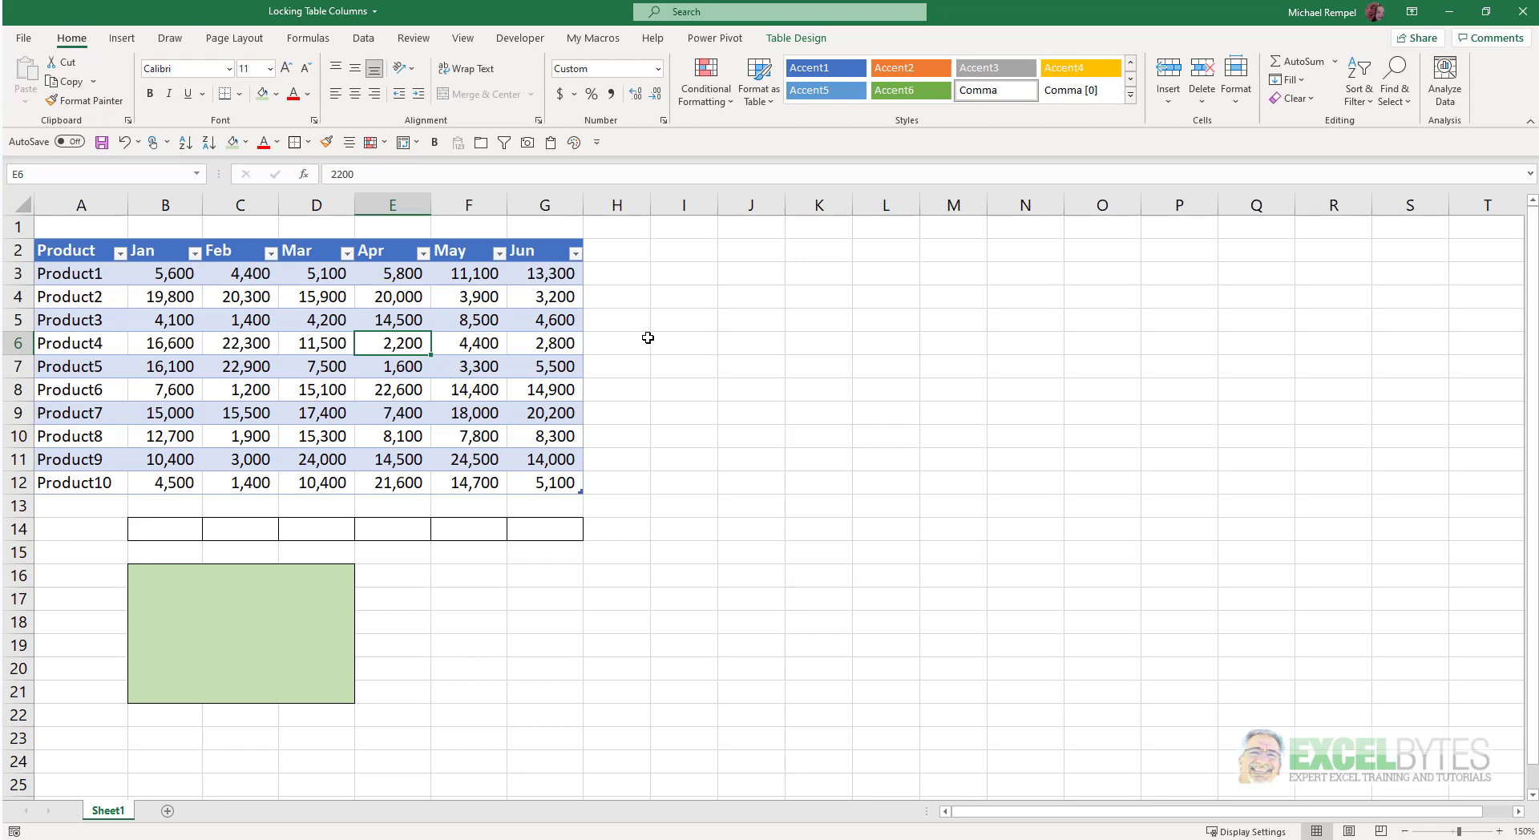
mouse_move(763, 319)
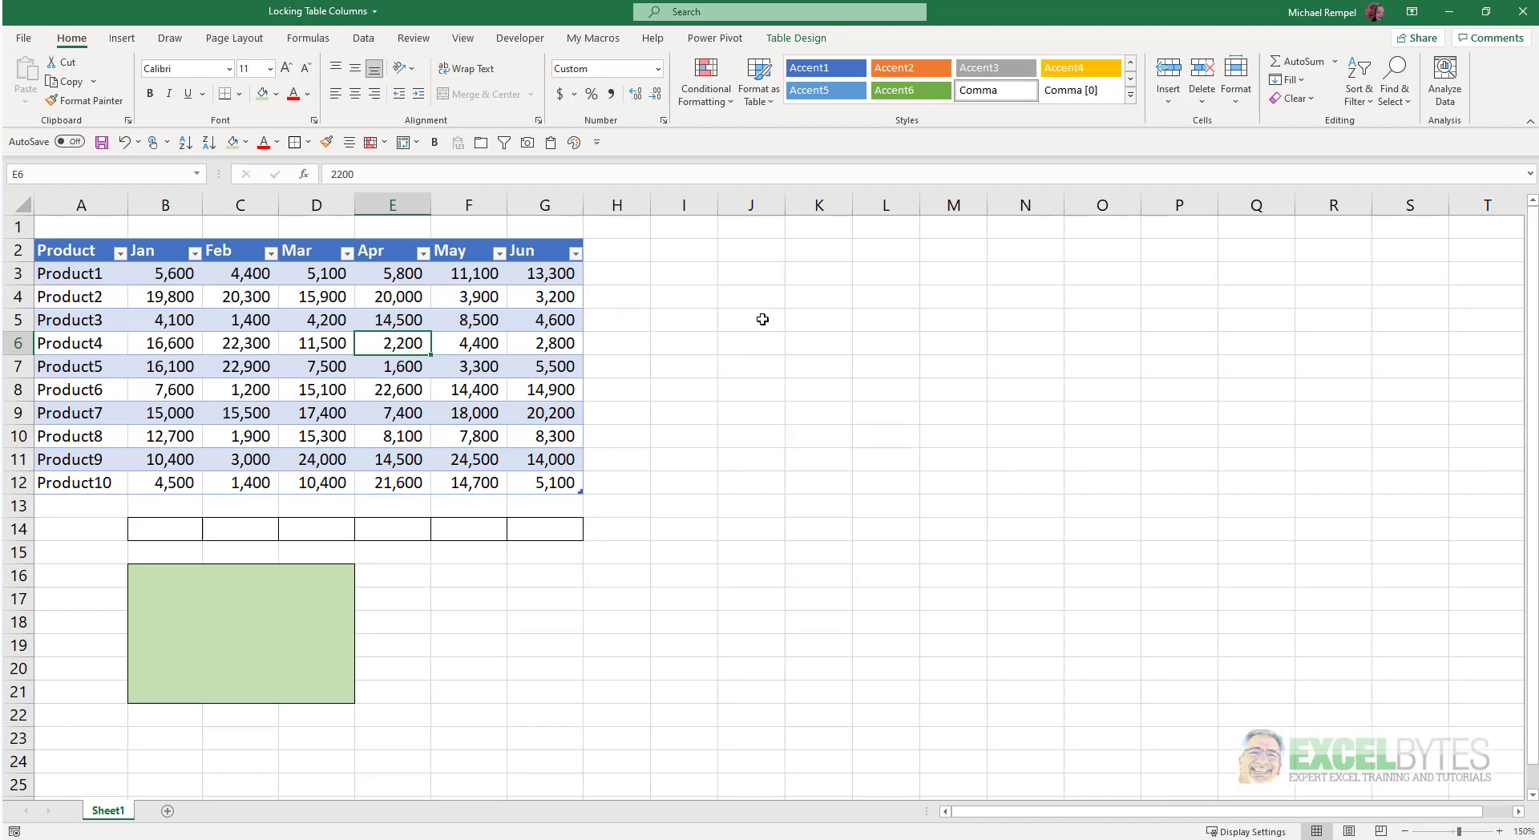
Step: Enter =SUM(F4:F8) in J5 giving 34,500, trial-copy it down to J8 and undo
text(=su)
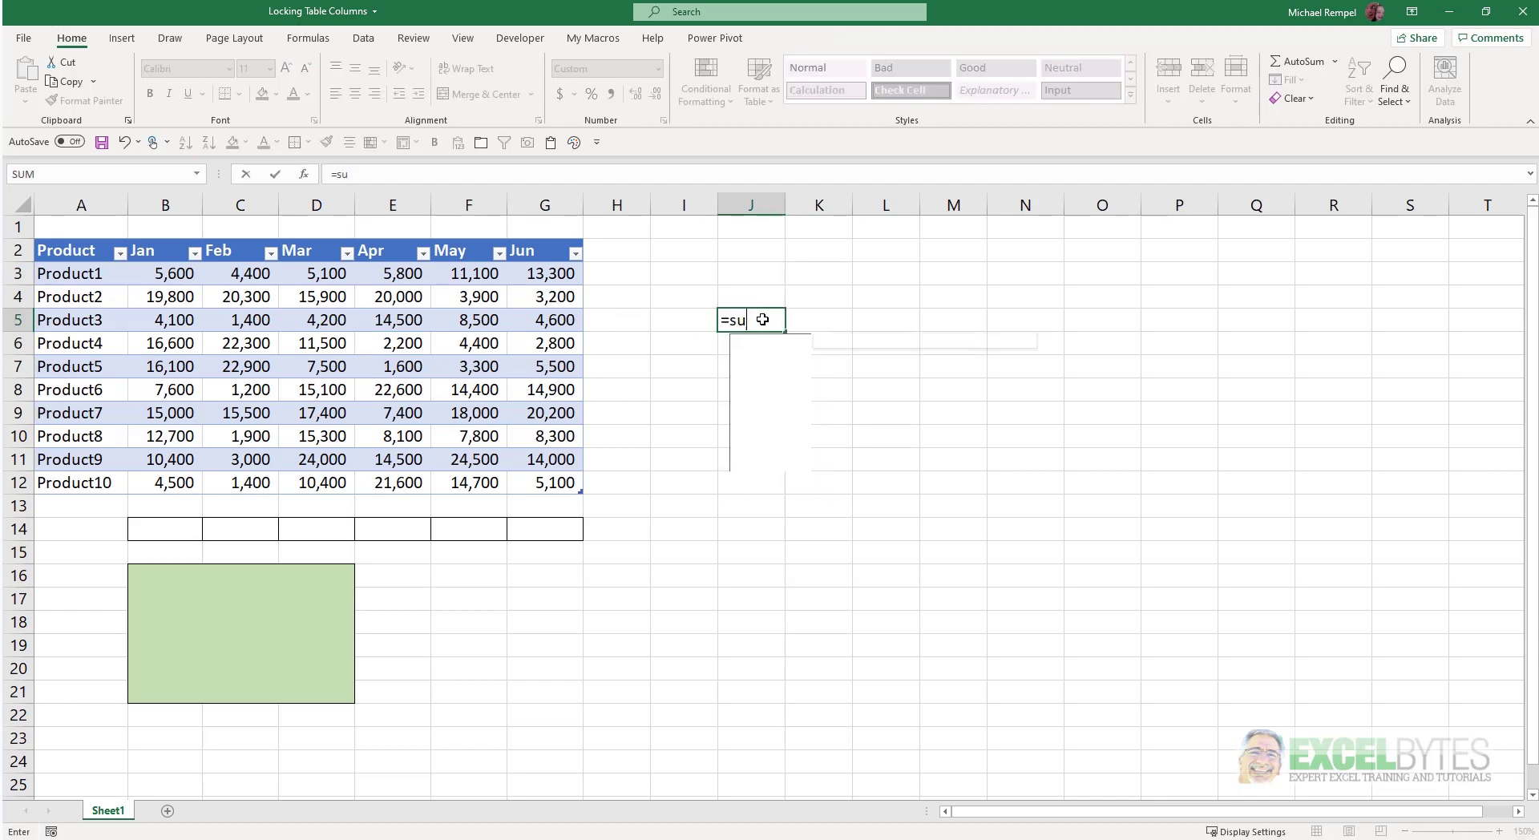
text(m()
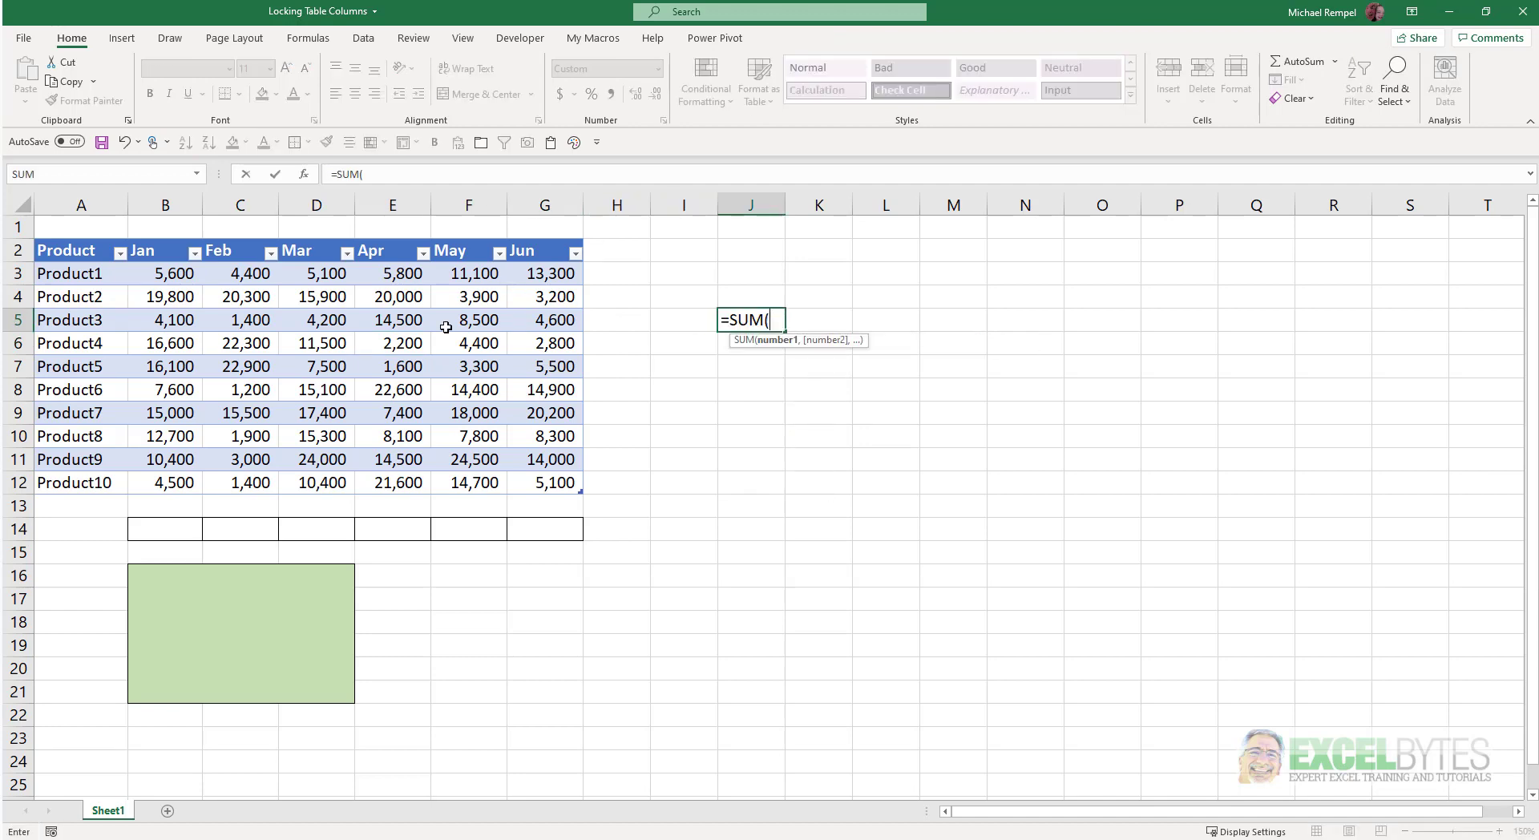
drag(468, 296, 468, 390)
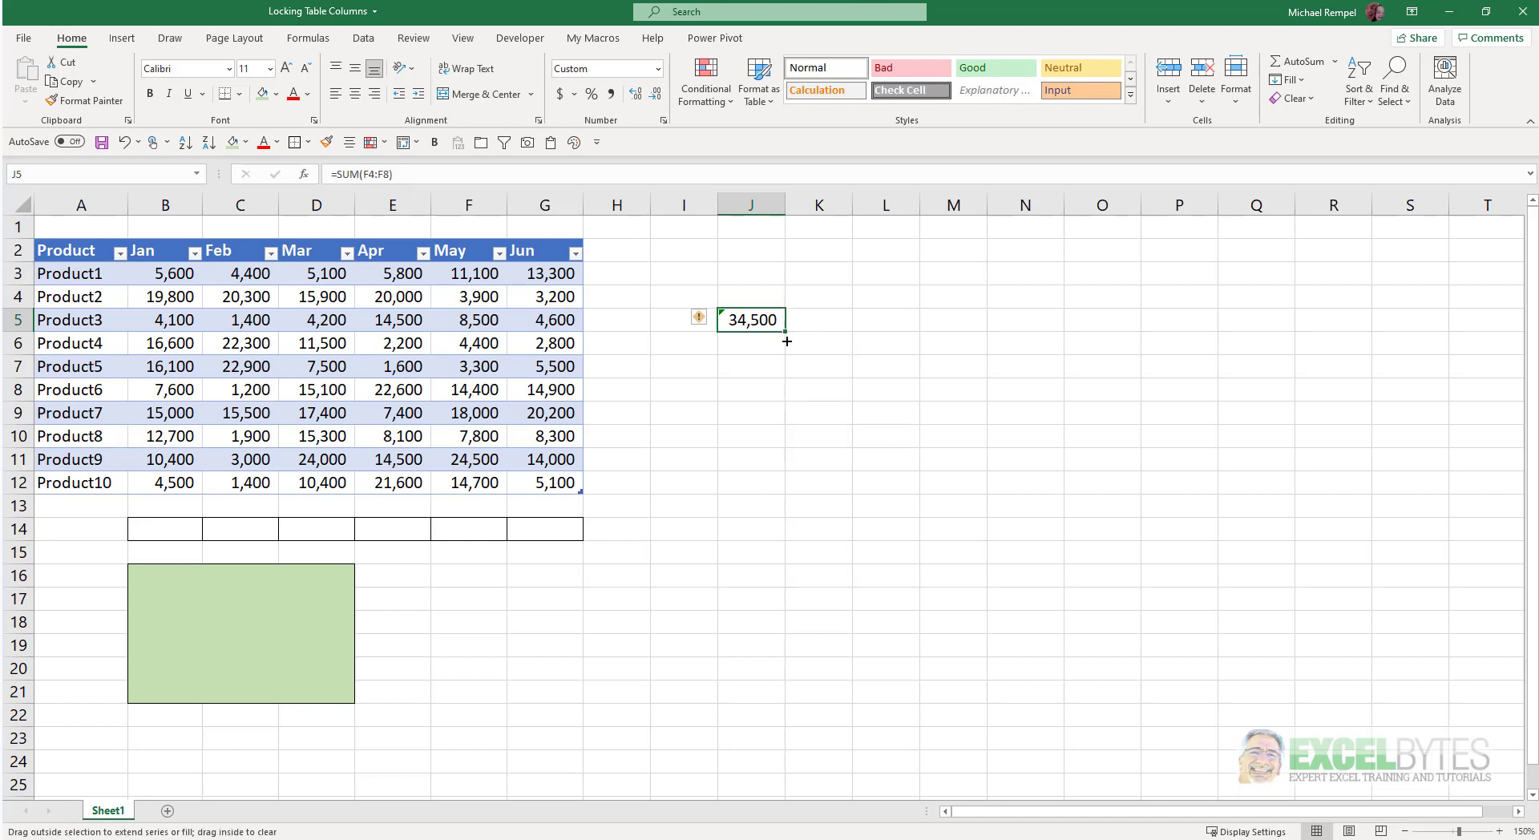
drag(785, 342, 750, 388)
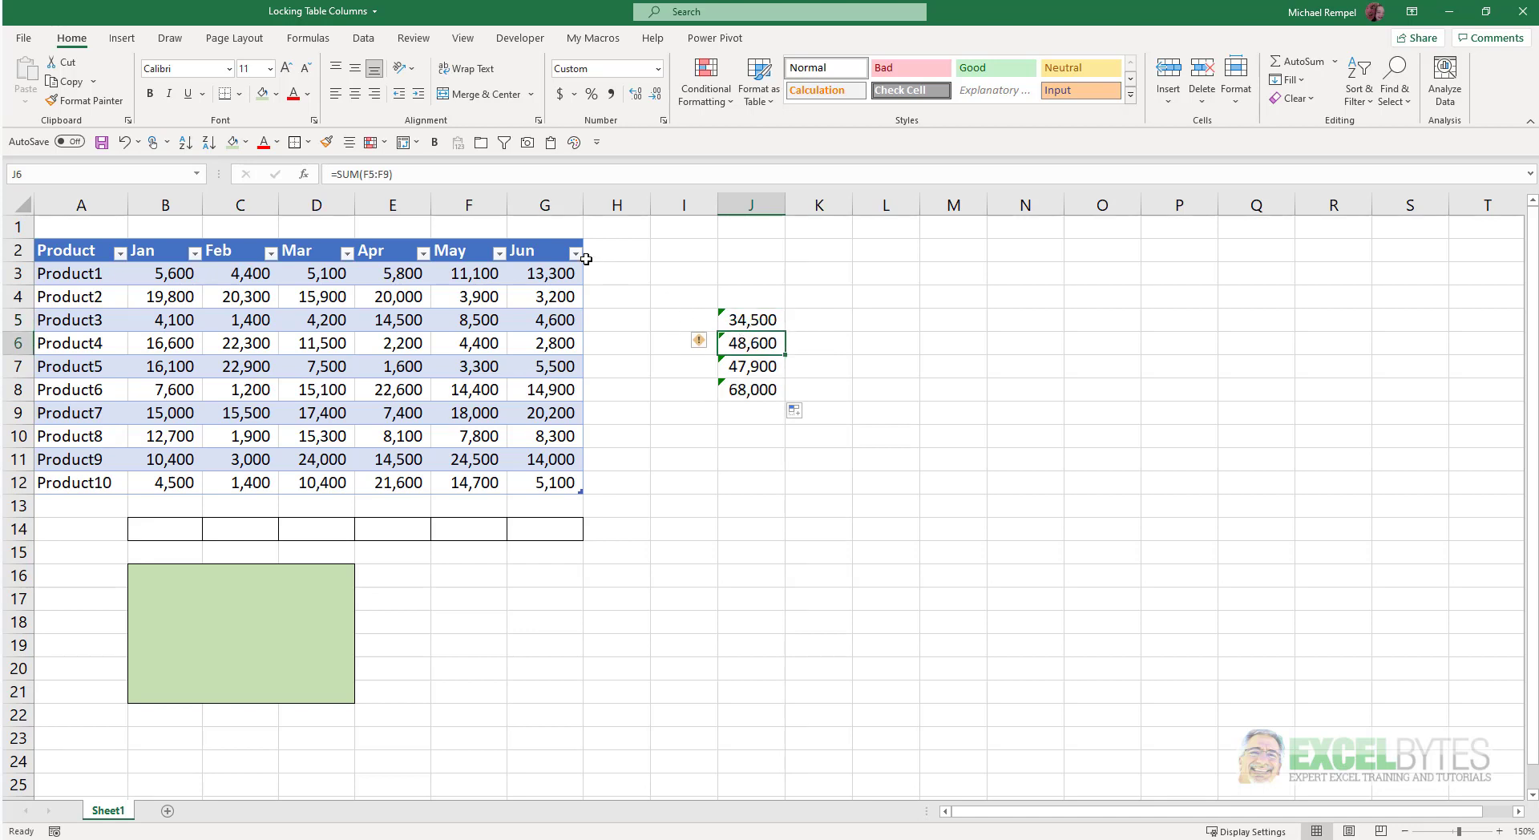
click(750, 389)
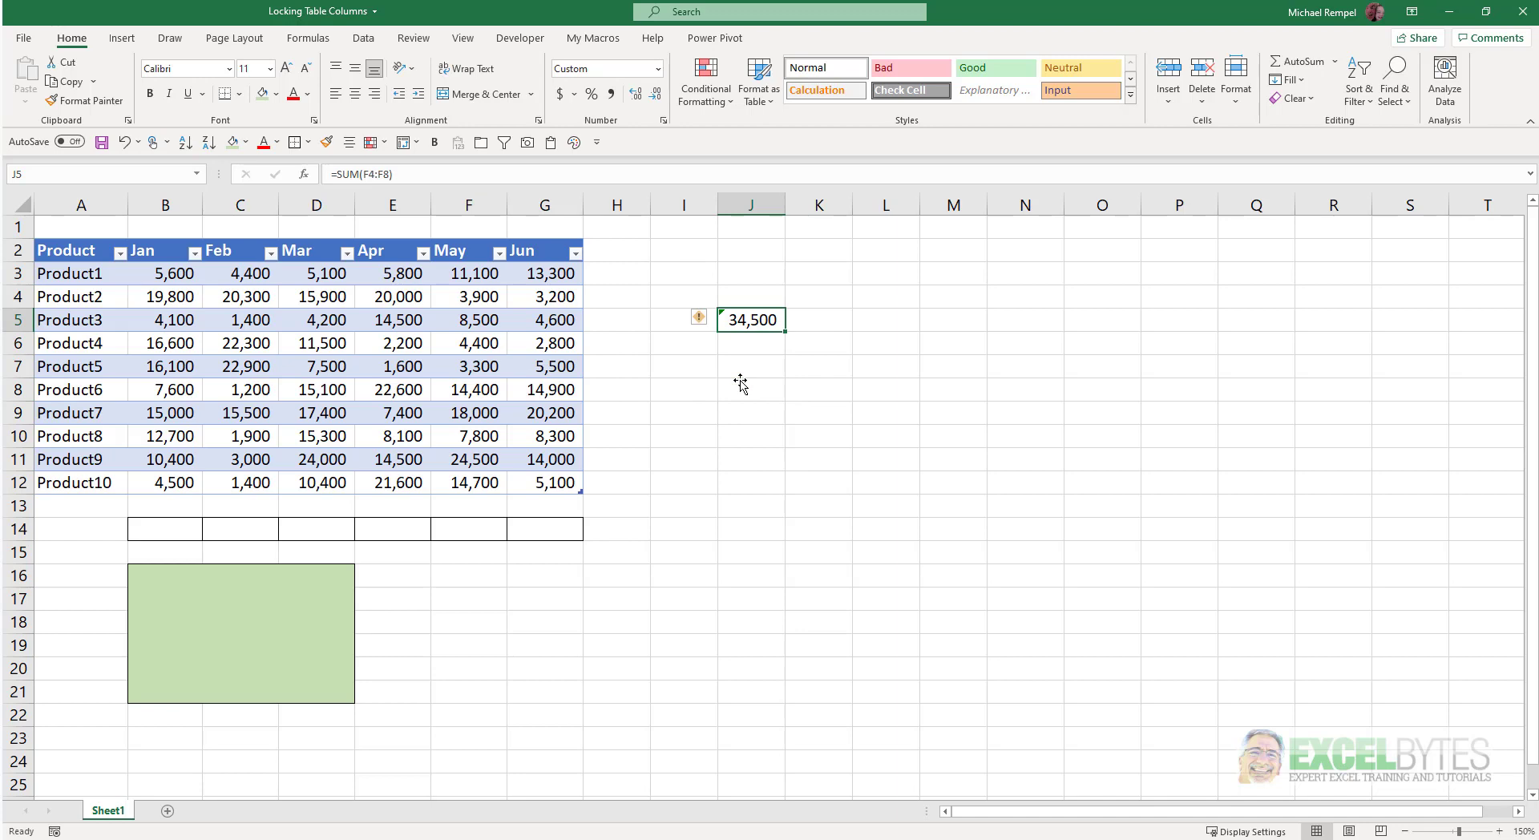
mouse_move(368, 175)
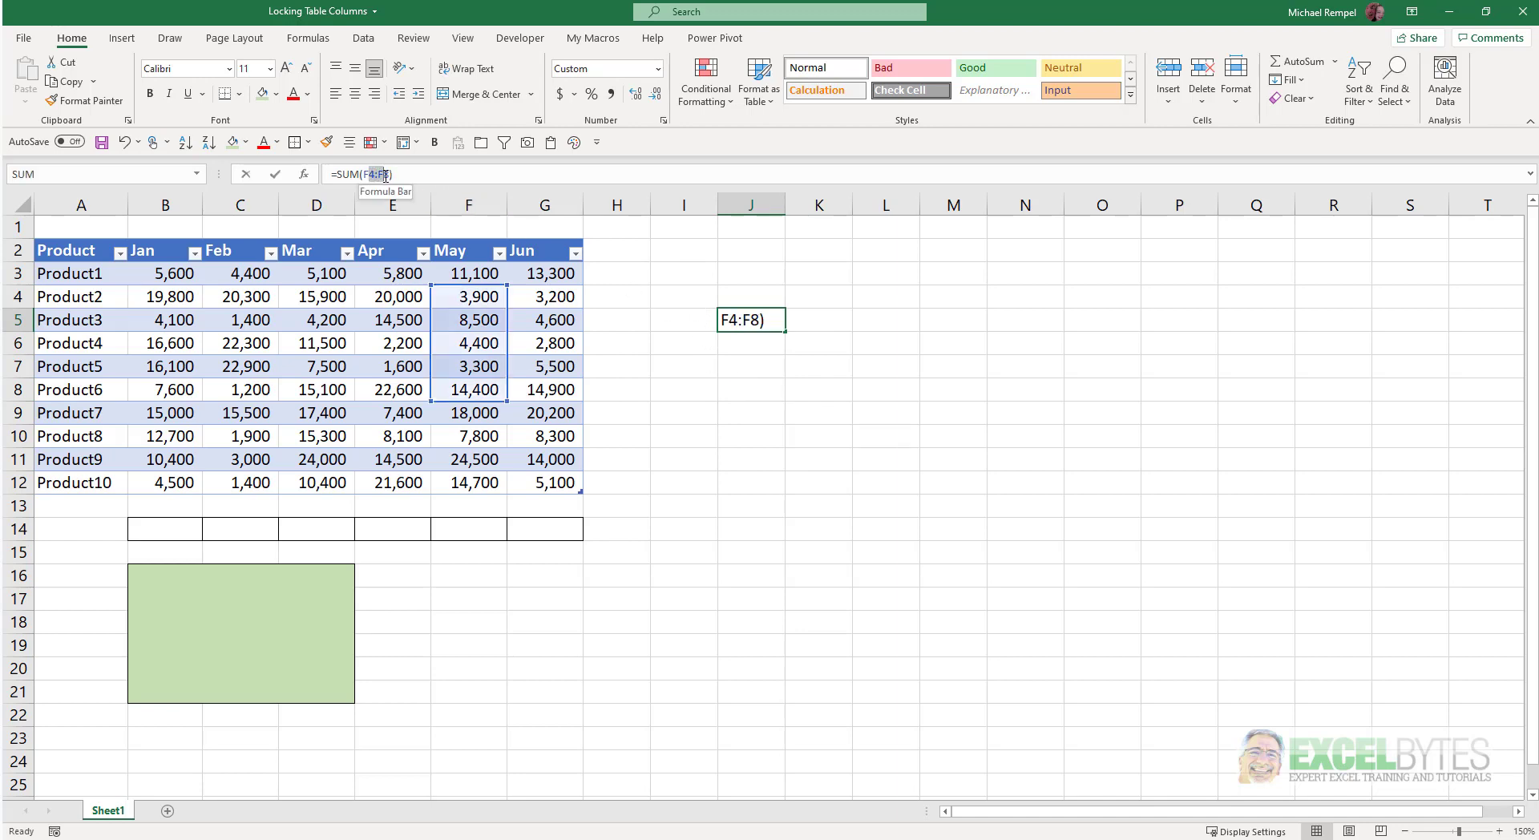
Step: Lock the J5 total to $F$4:$F$8, copy it down to J9 and verify the fixed range
click(393, 174)
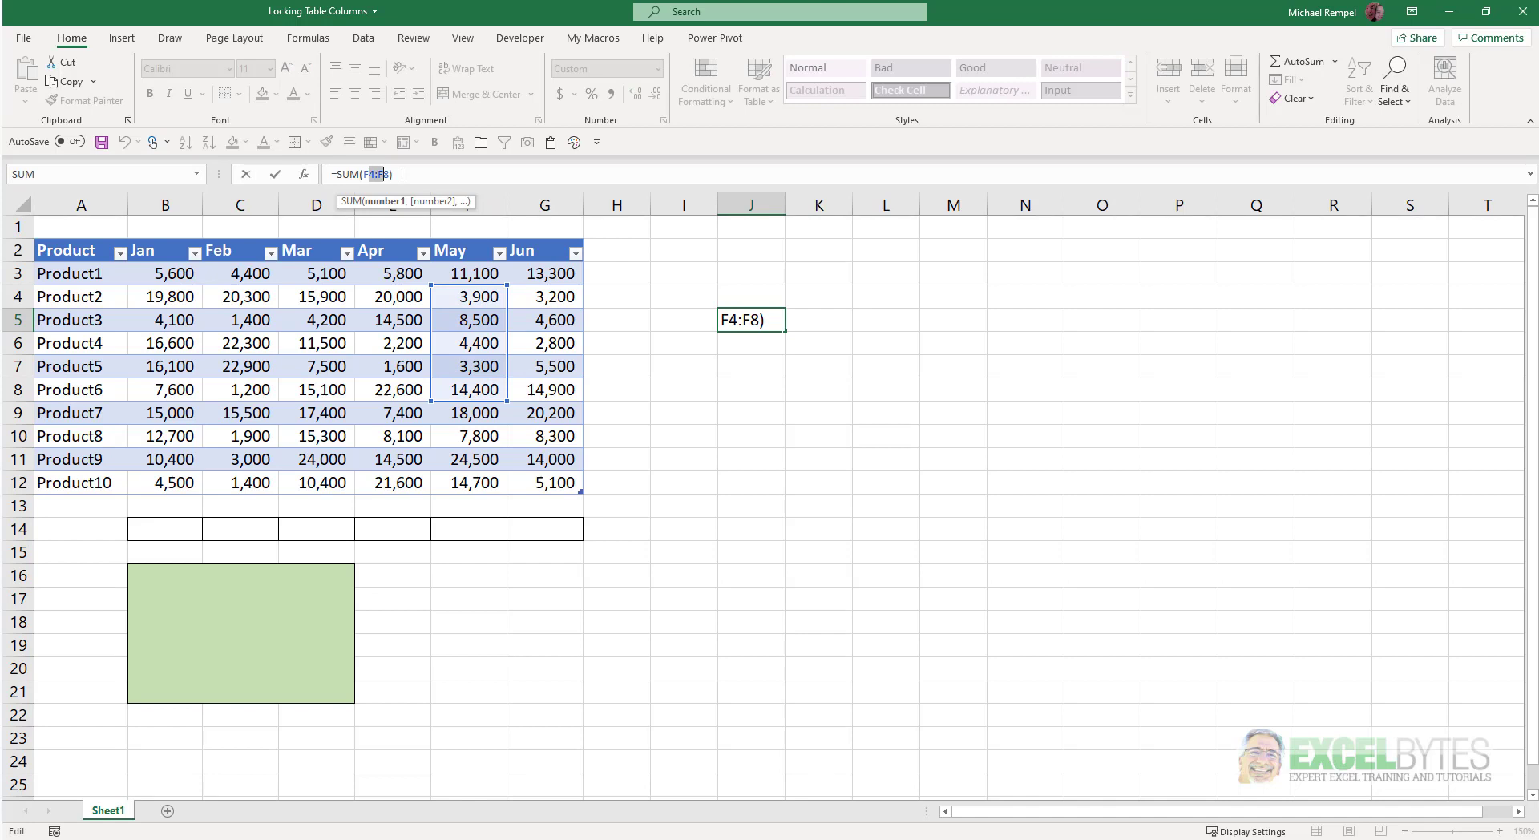
key(f4)
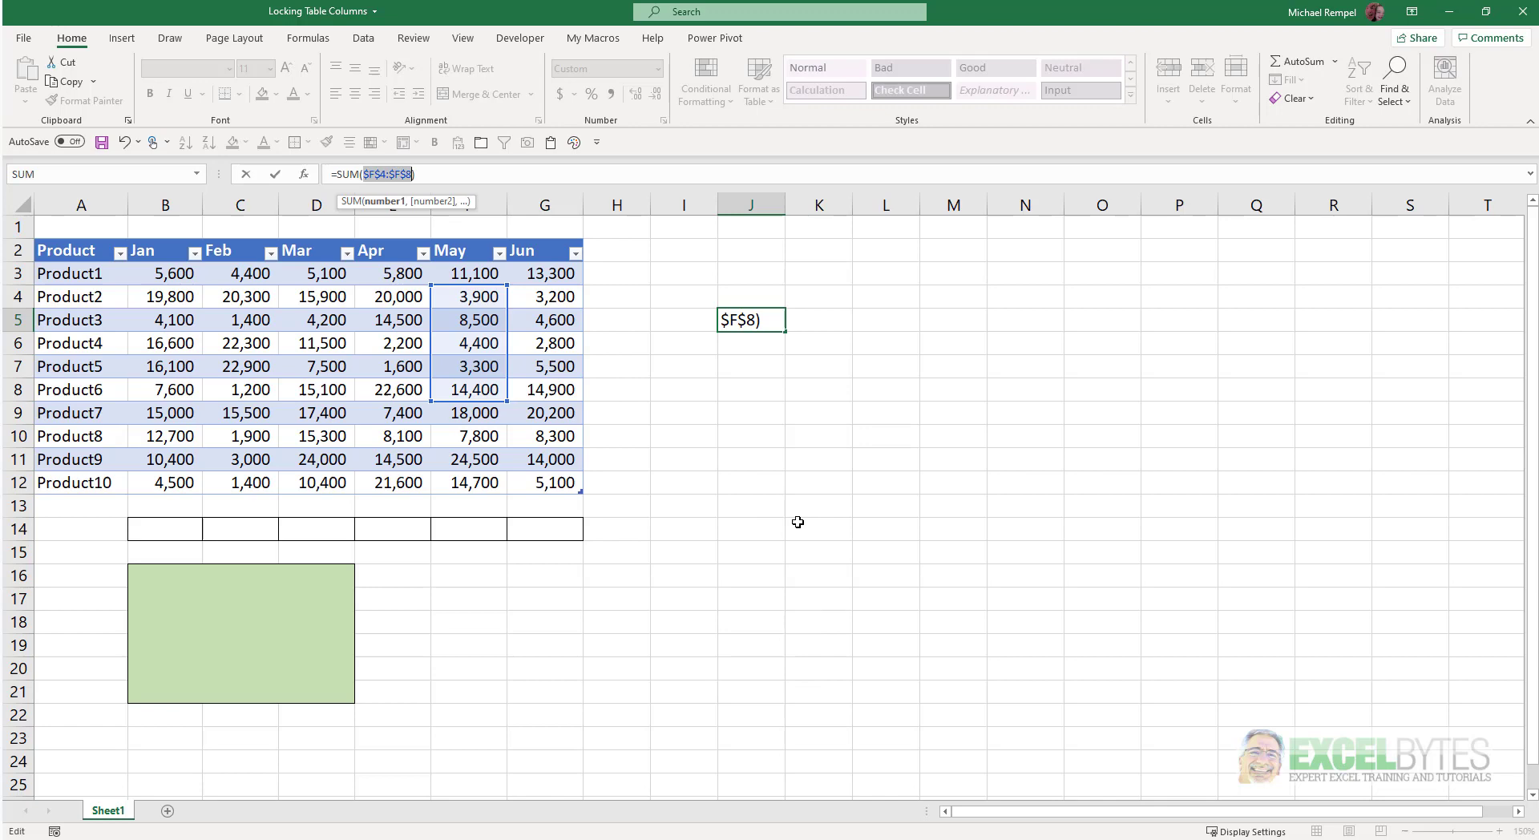
key(Return)
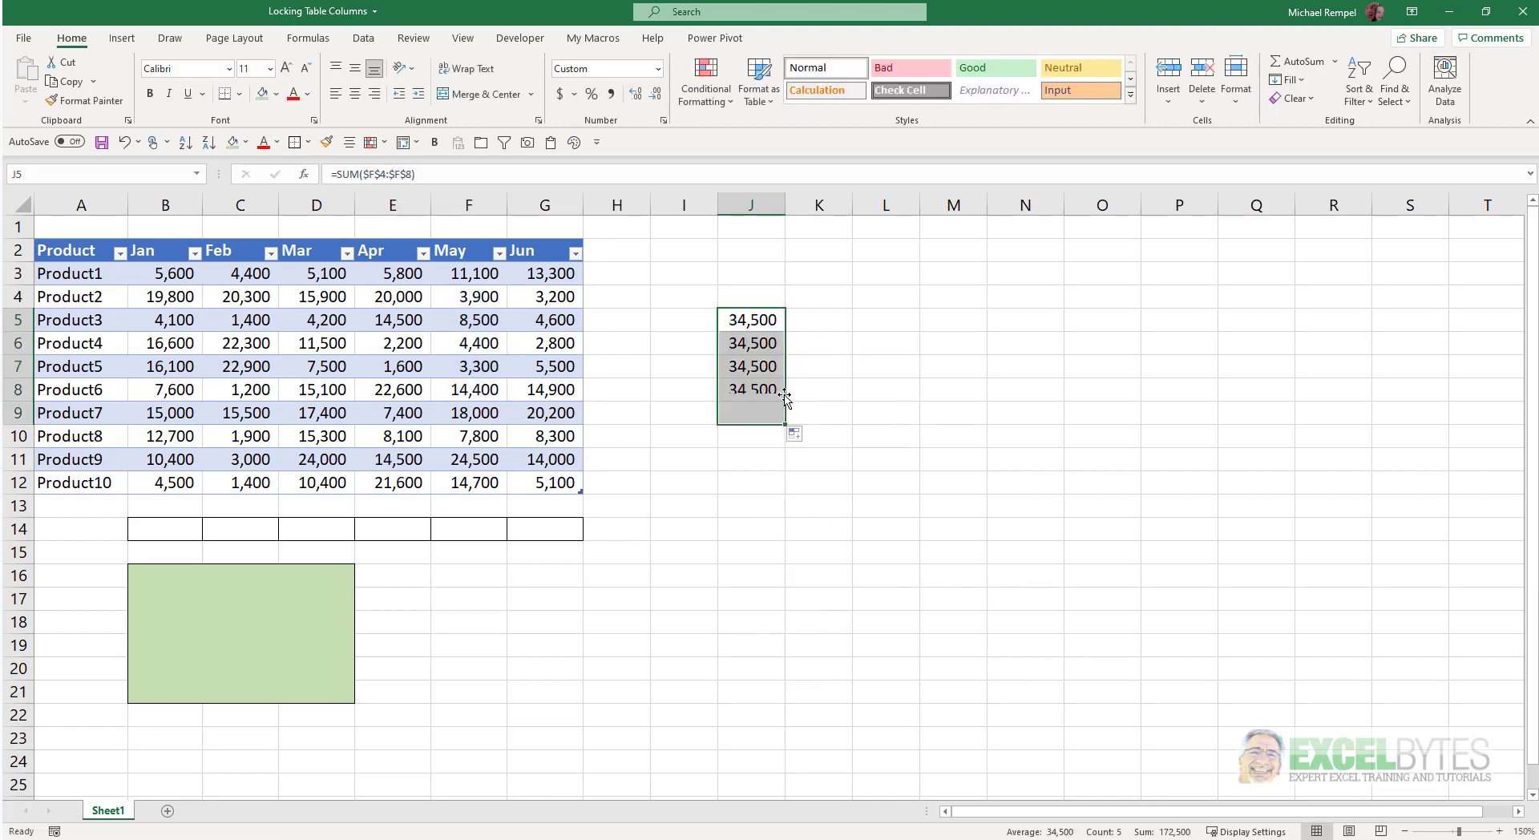
click(750, 366)
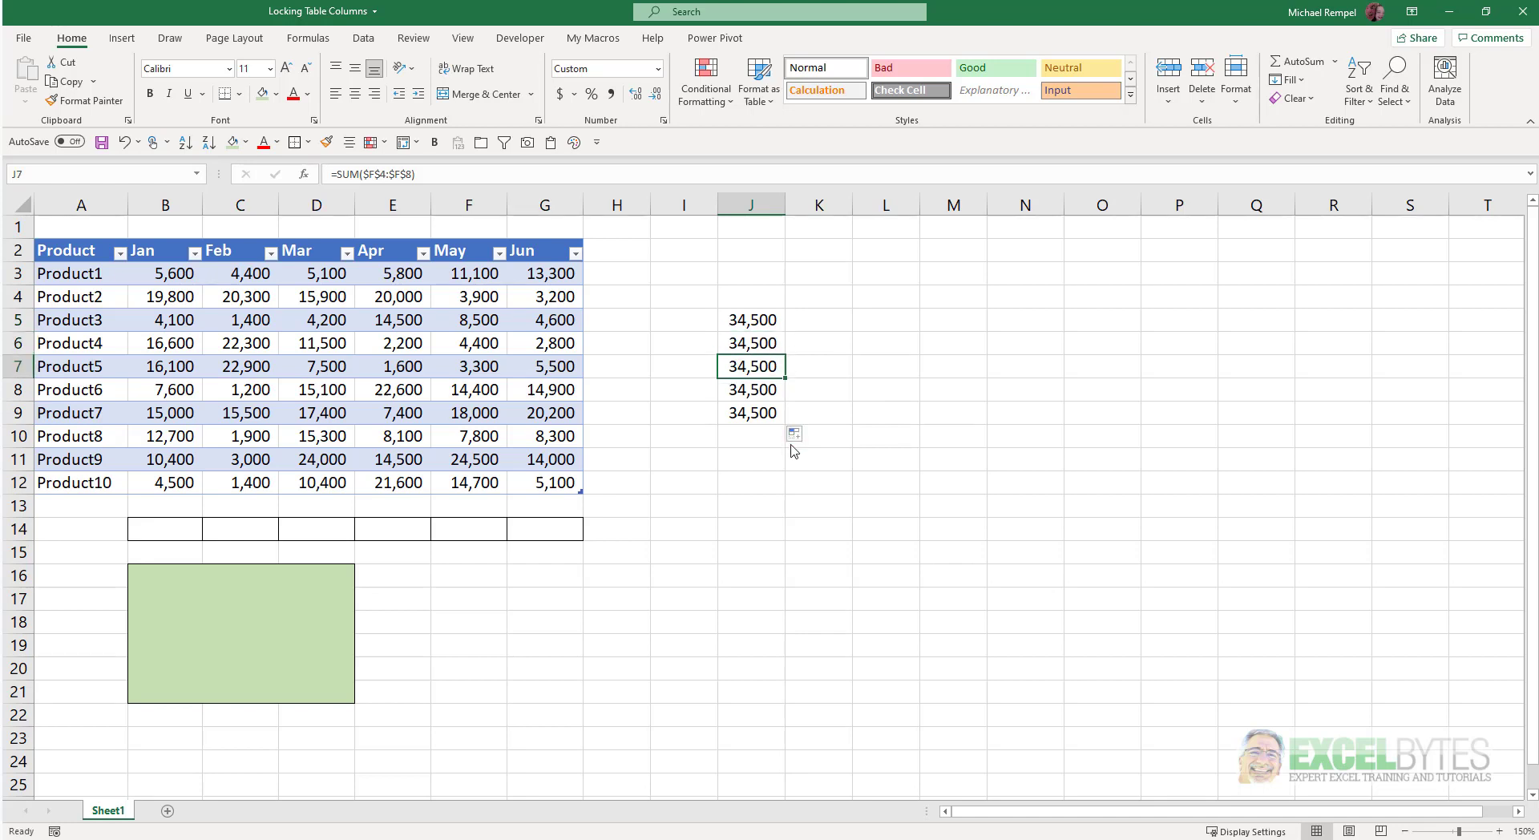
click(750, 412)
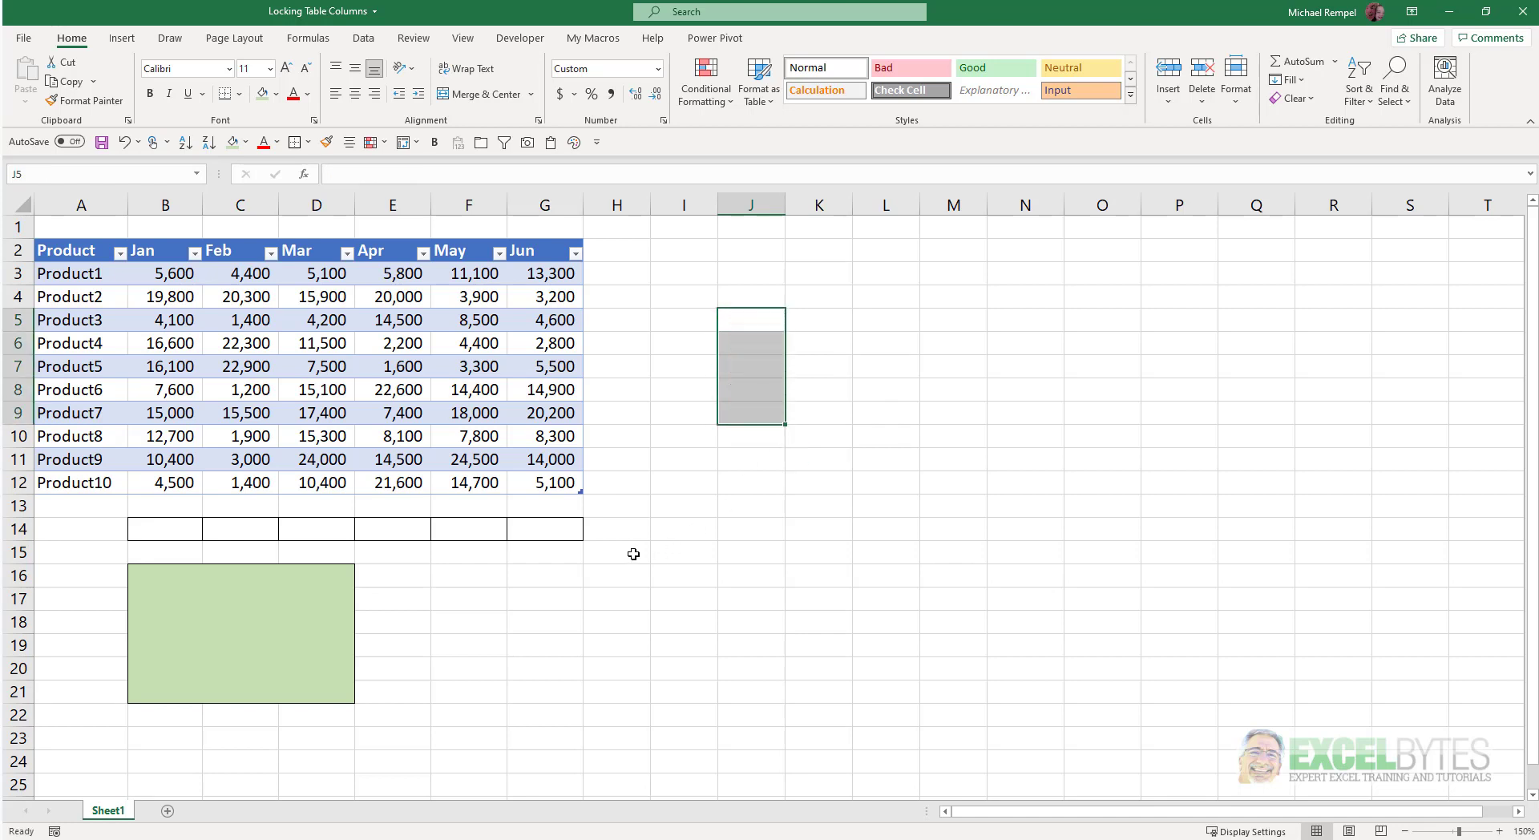
Step: Enter =SUM(Sales[Jan]) in B14 via structured-reference autocomplete, totalling 112,400
click(615, 551)
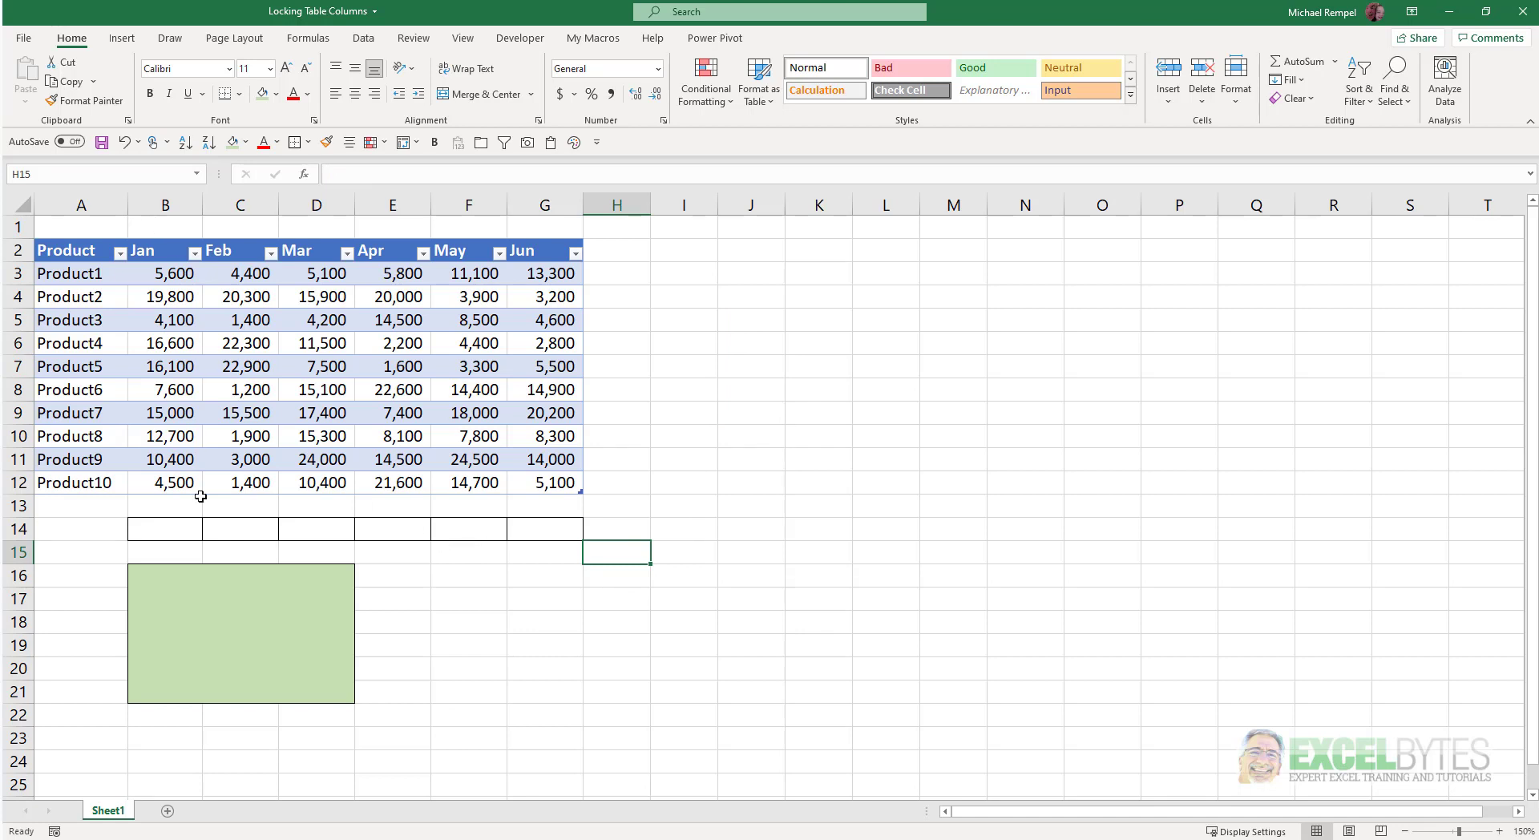
click(166, 529)
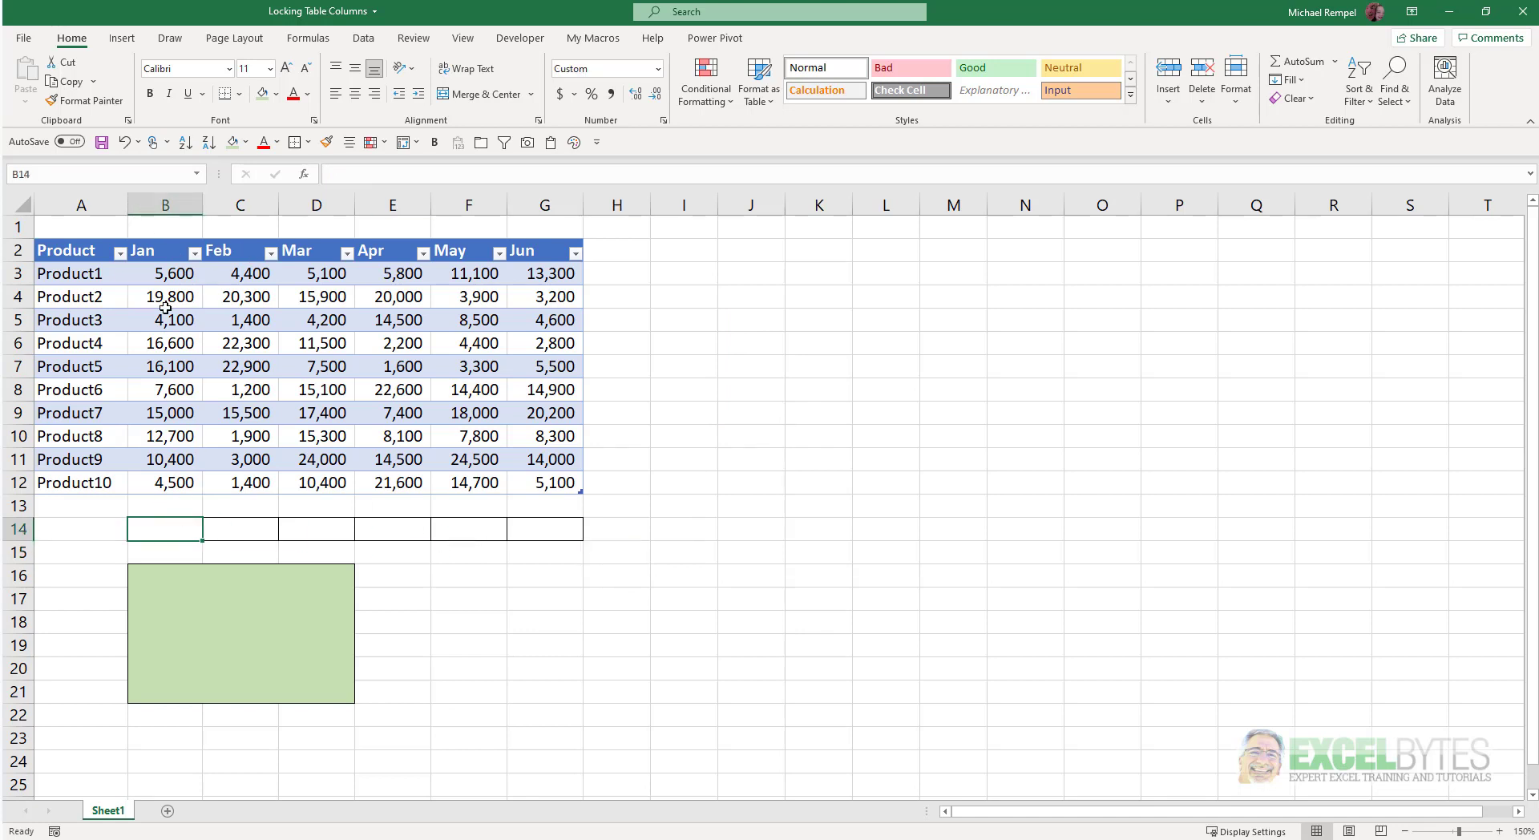
mouse_move(259, 473)
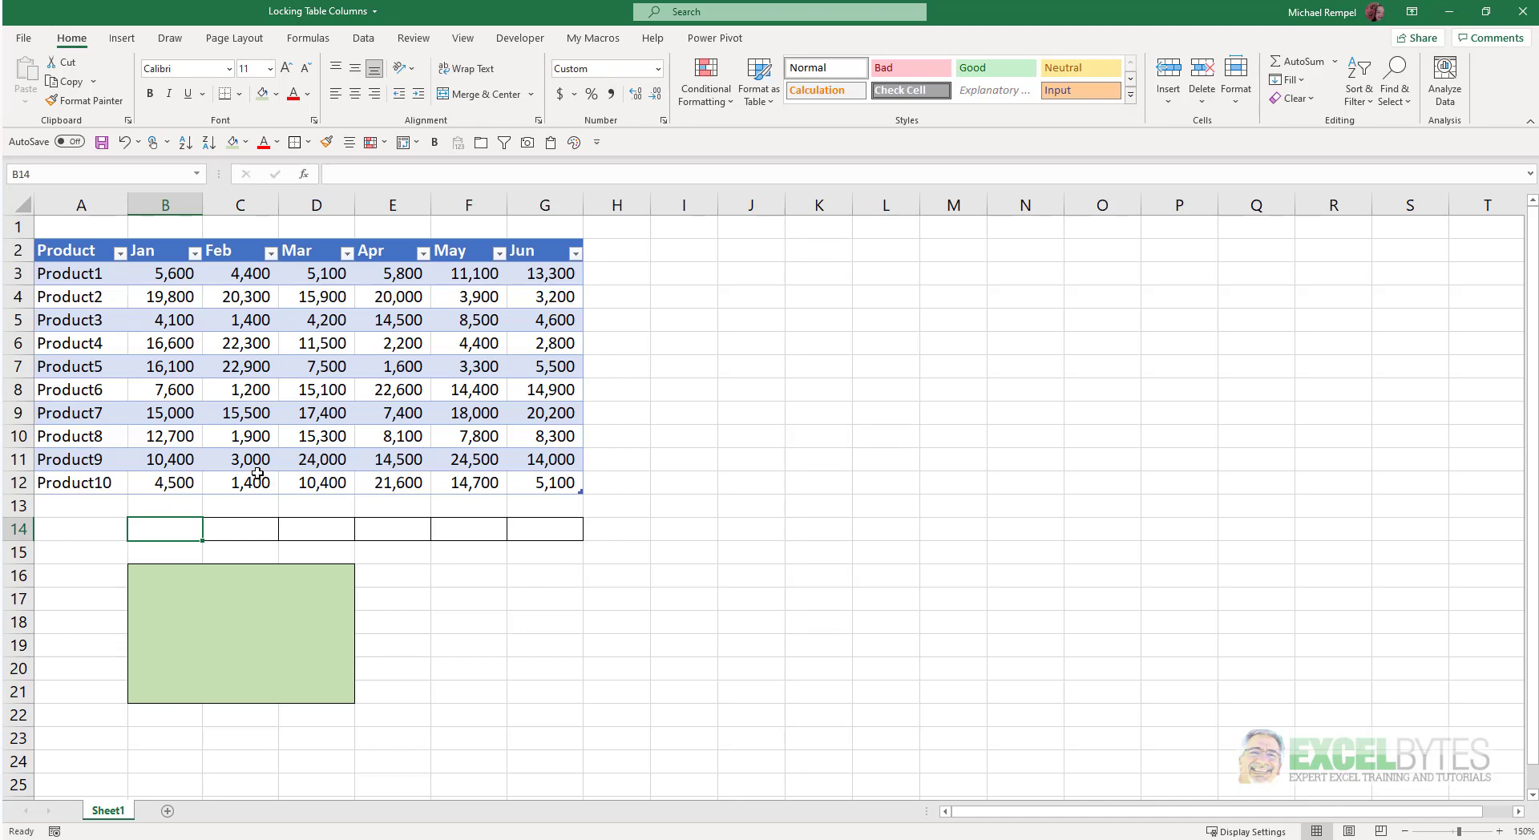
text(=SUM()
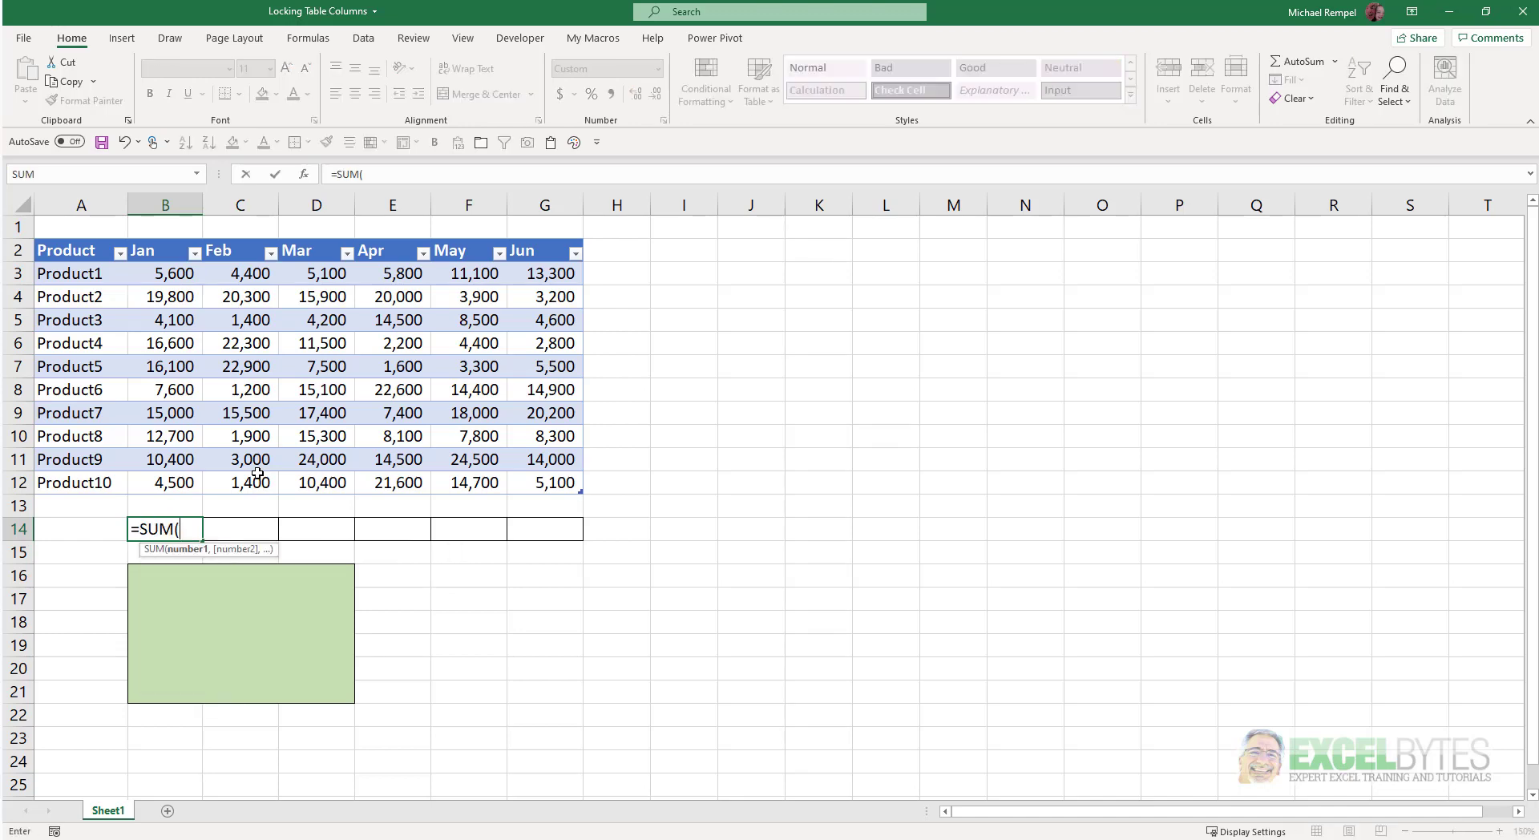
text(sal)
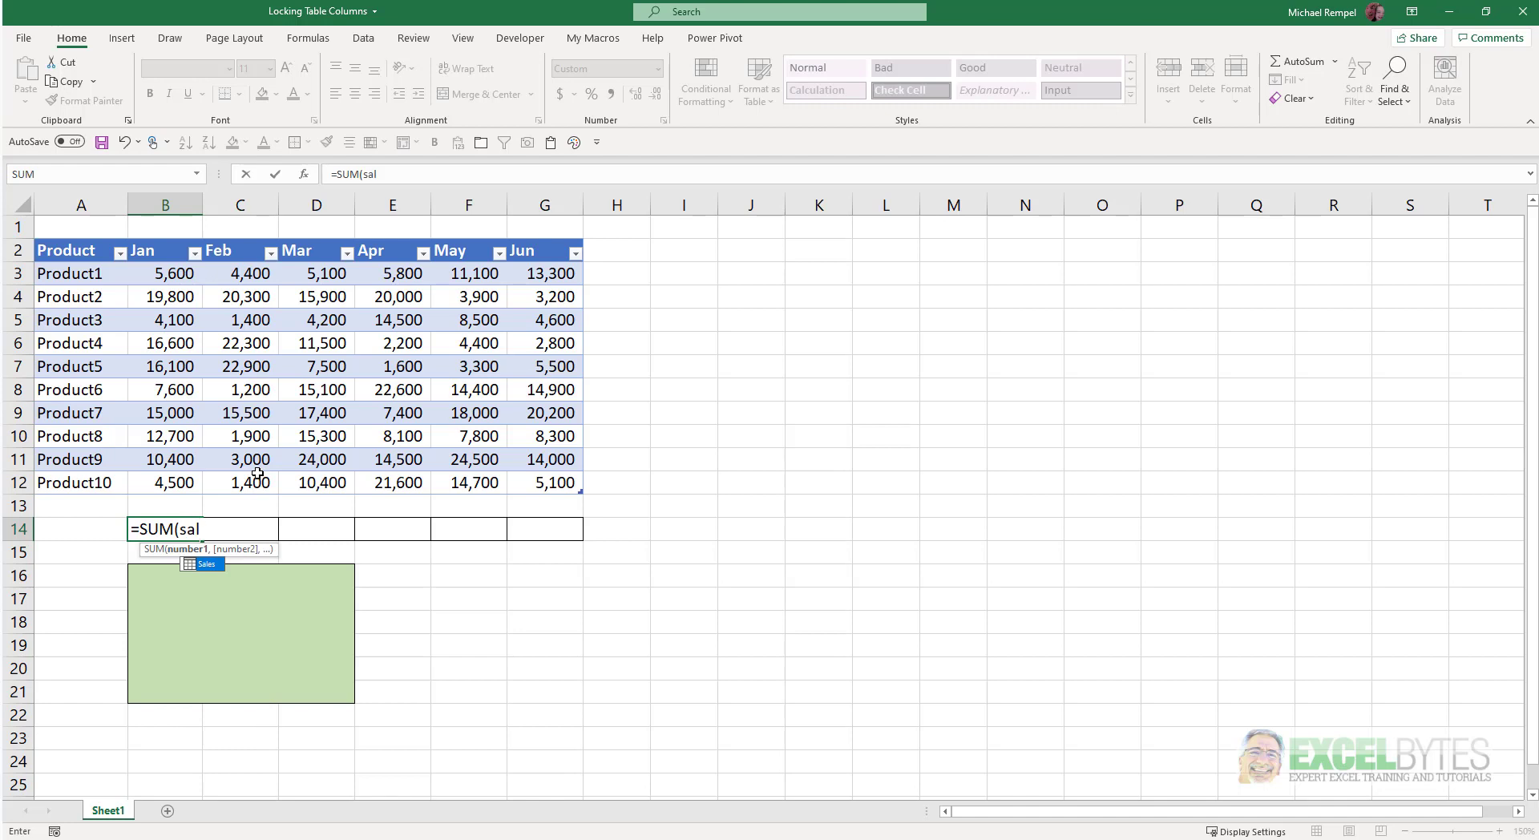
text(es)
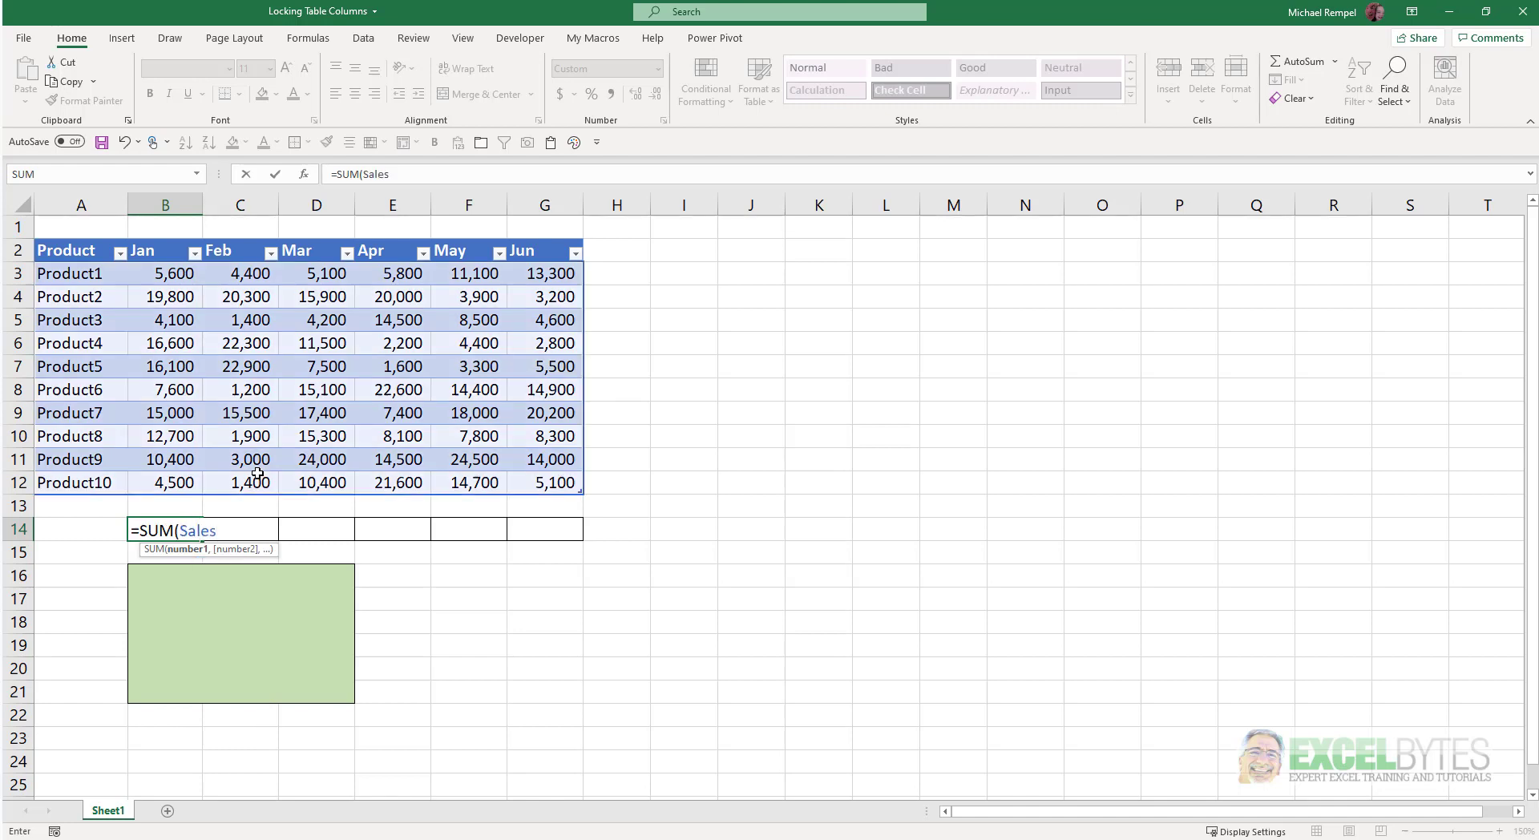
text([Jan)
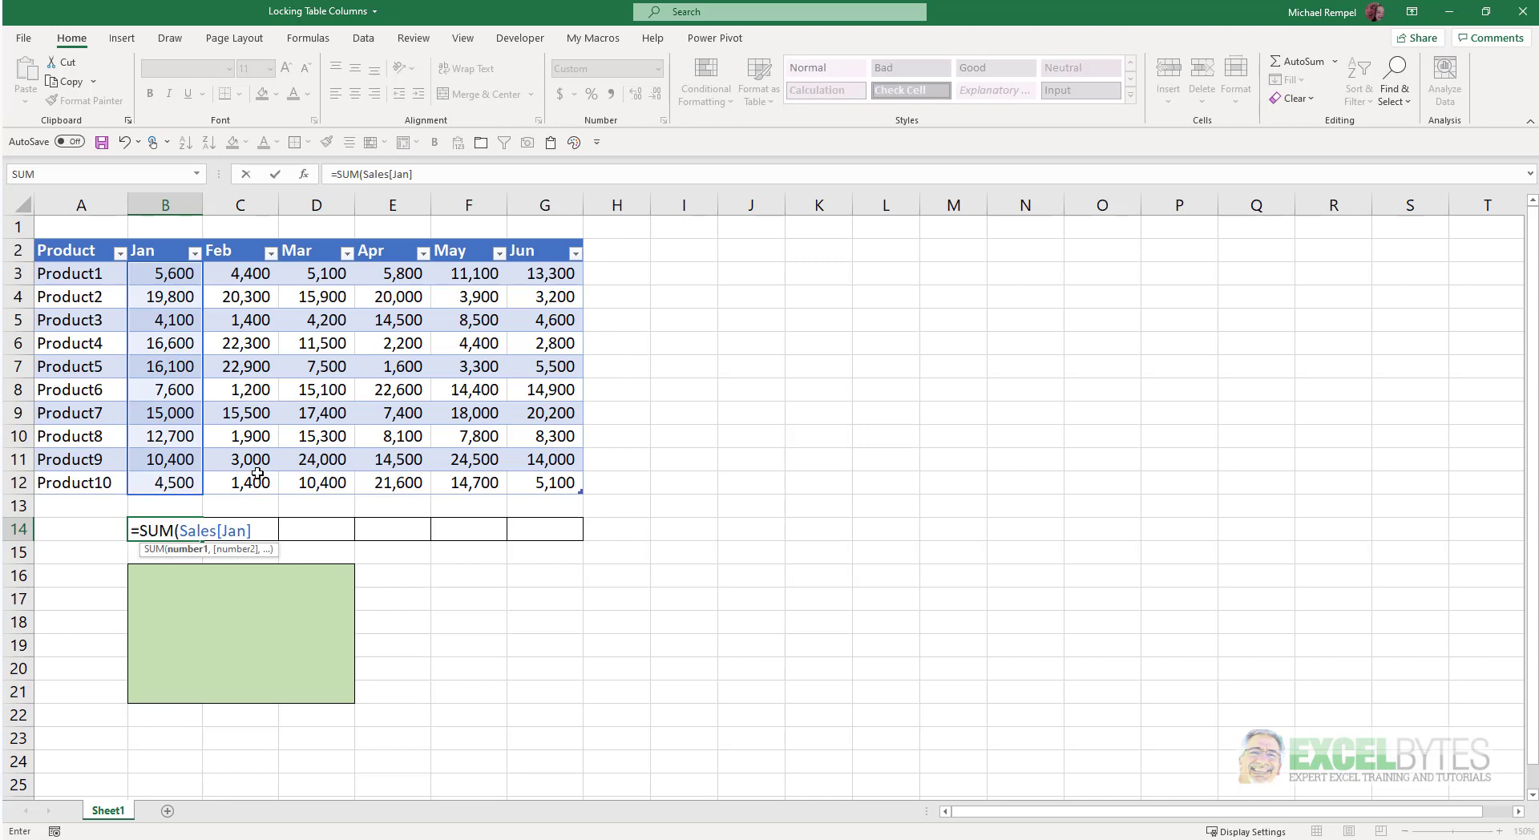
key(Return)
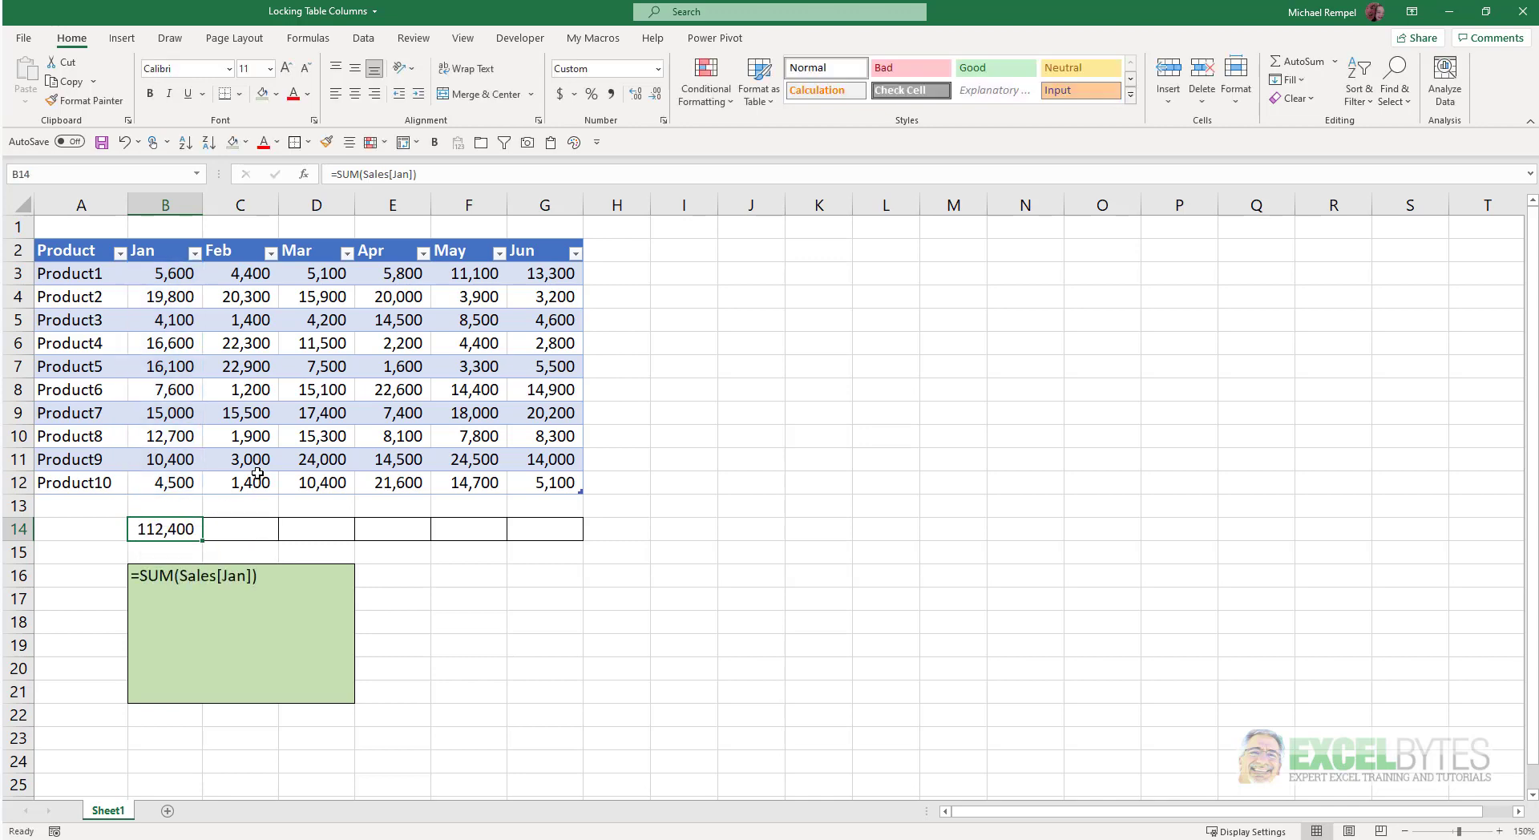
mouse_move(181, 545)
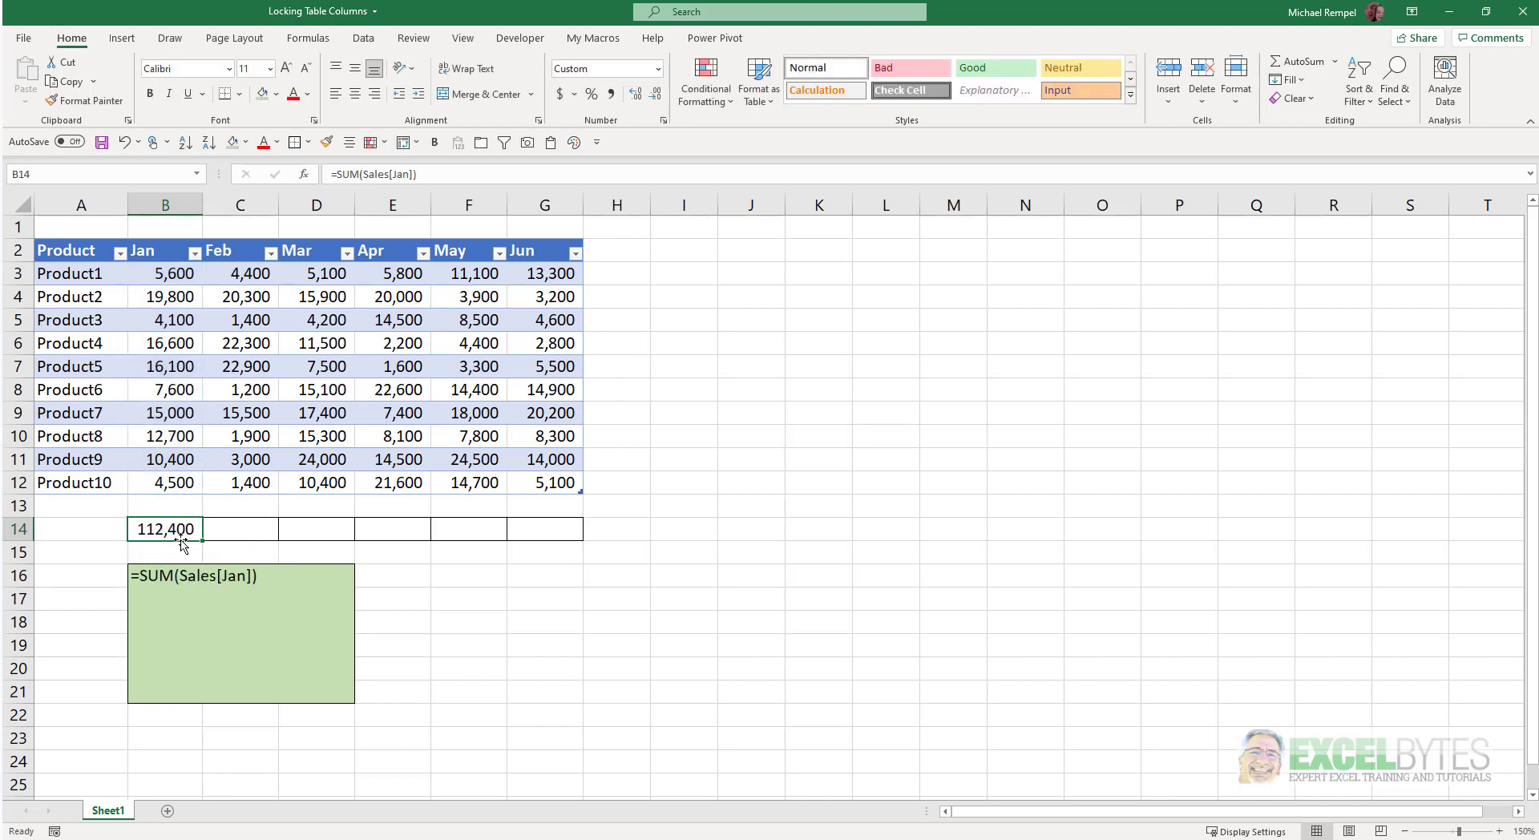
mouse_move(151, 588)
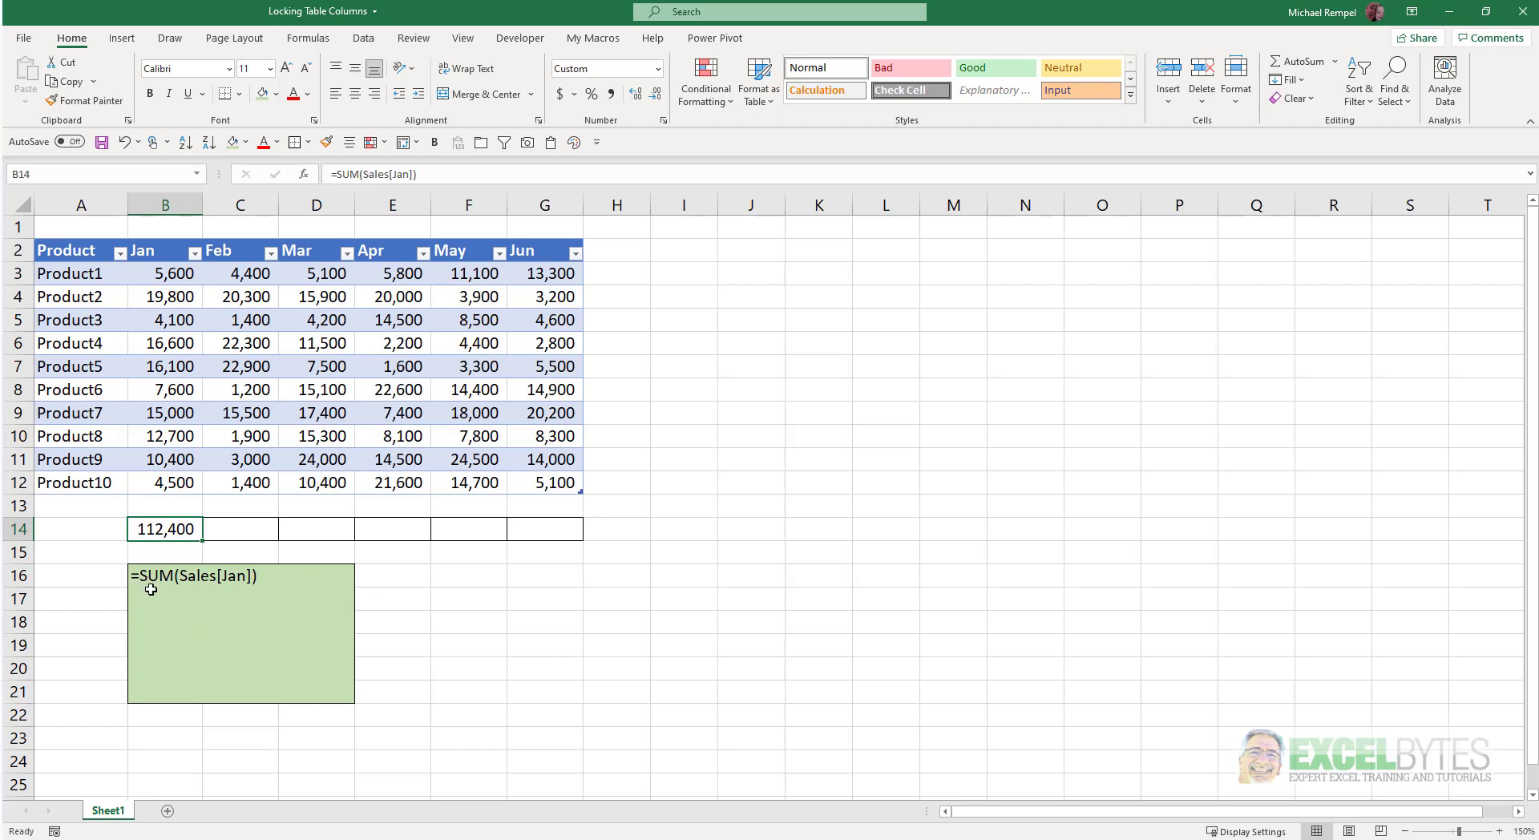
mouse_move(189, 579)
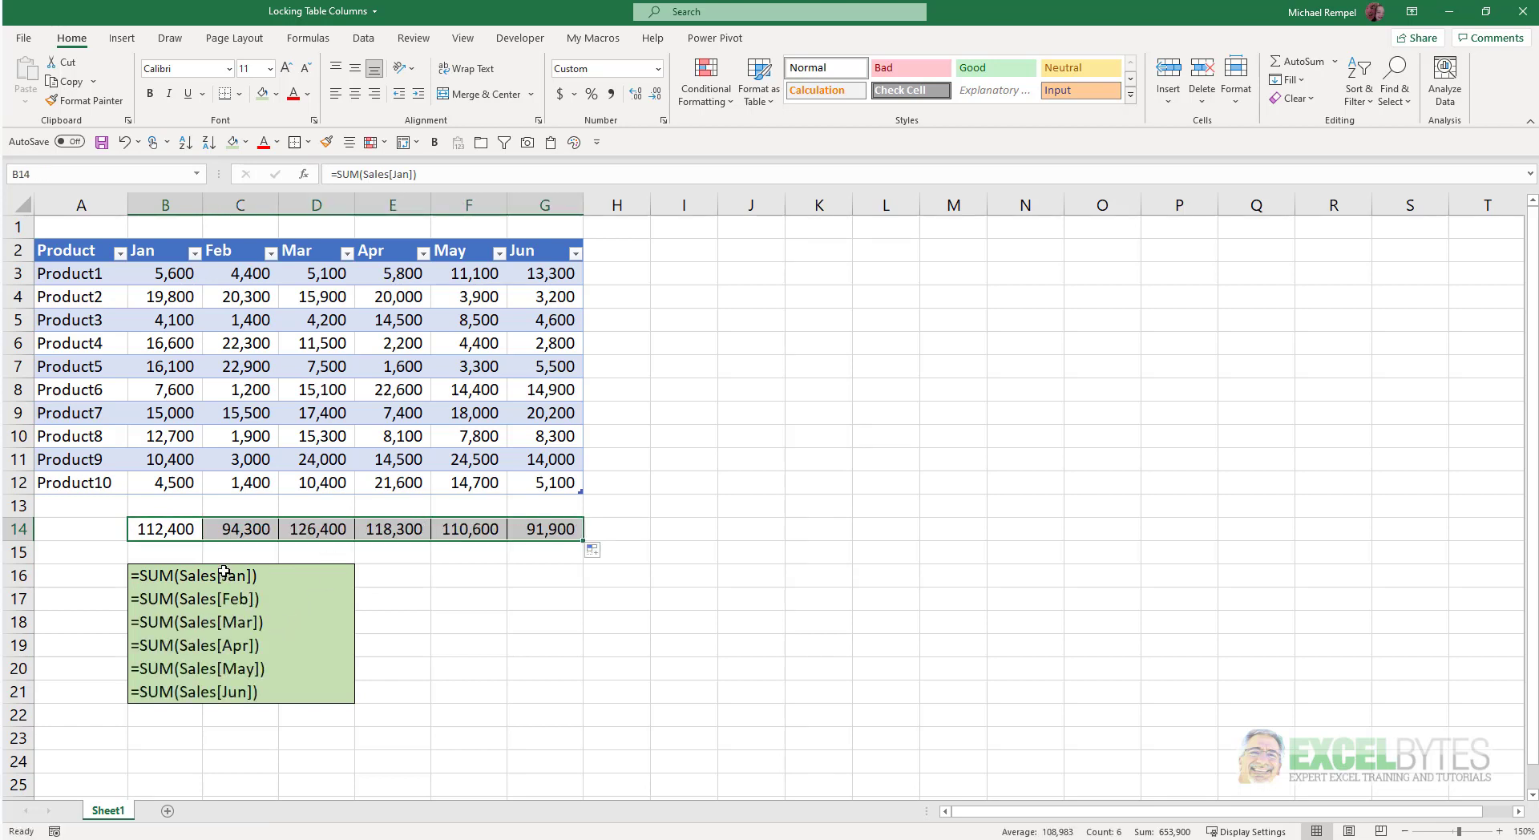
mouse_move(298, 642)
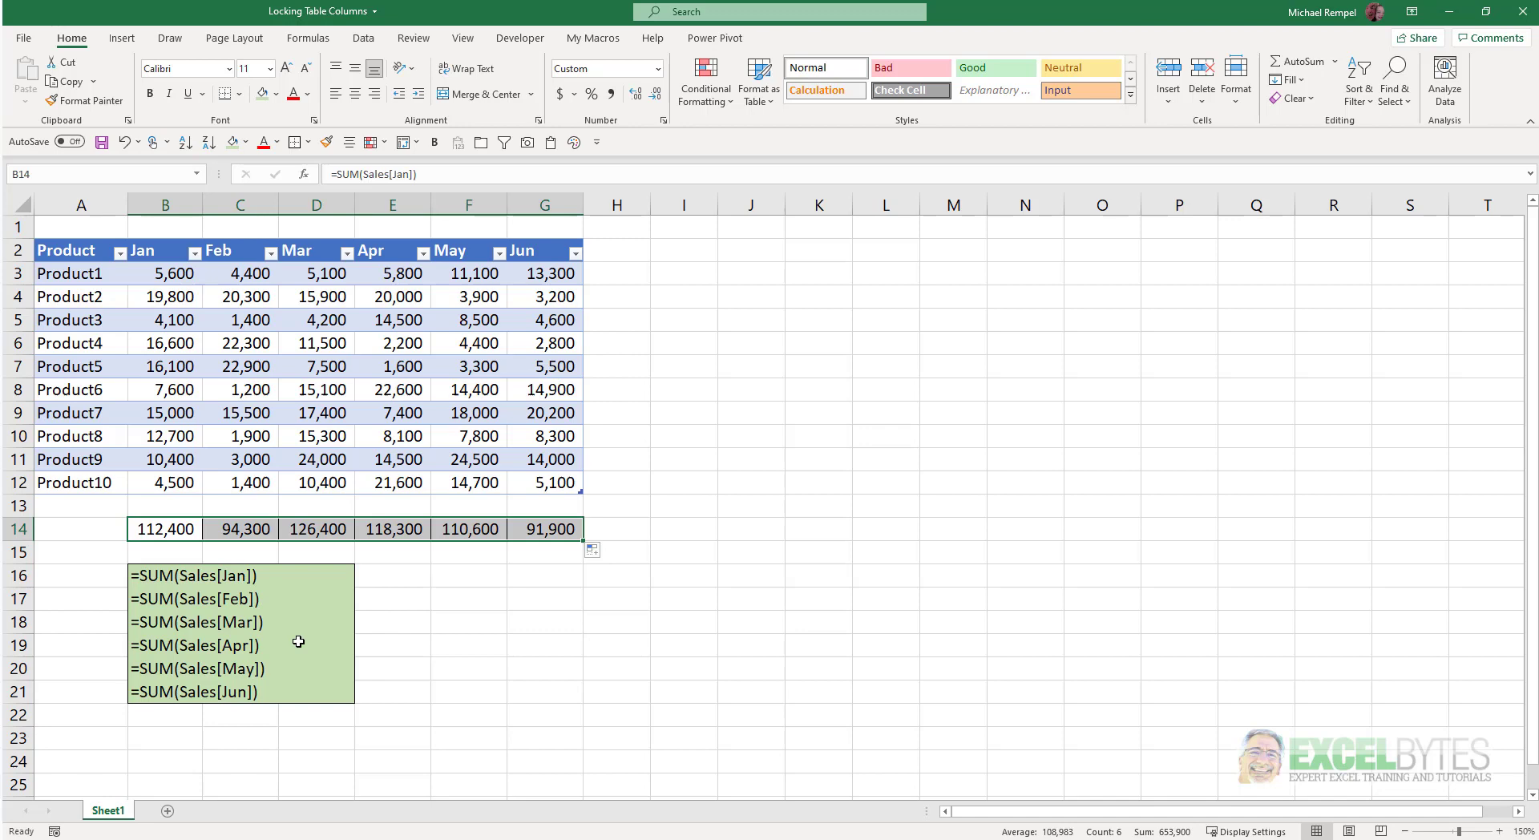
mouse_move(238, 574)
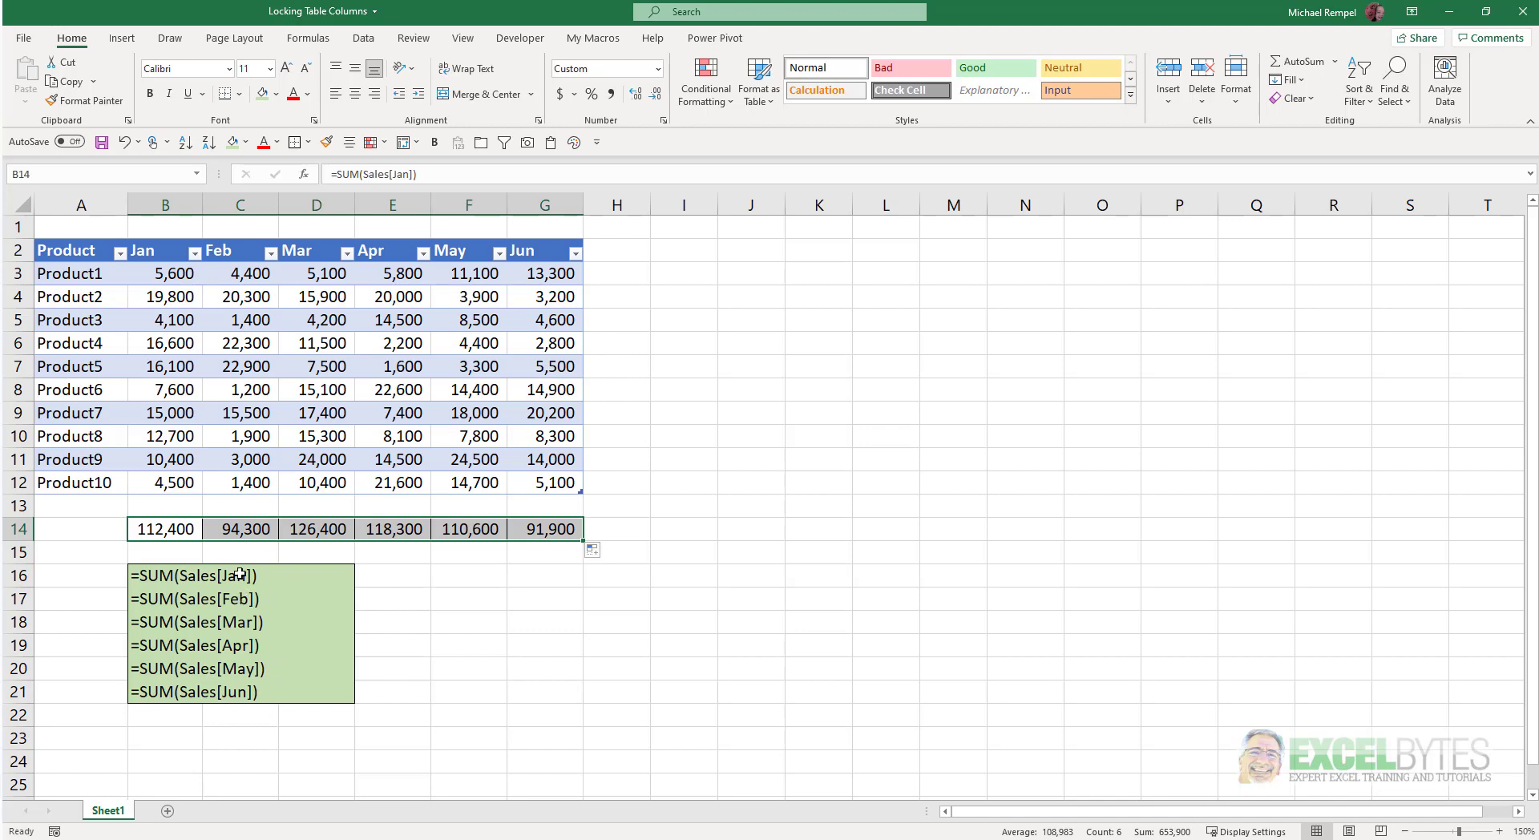
mouse_move(399, 574)
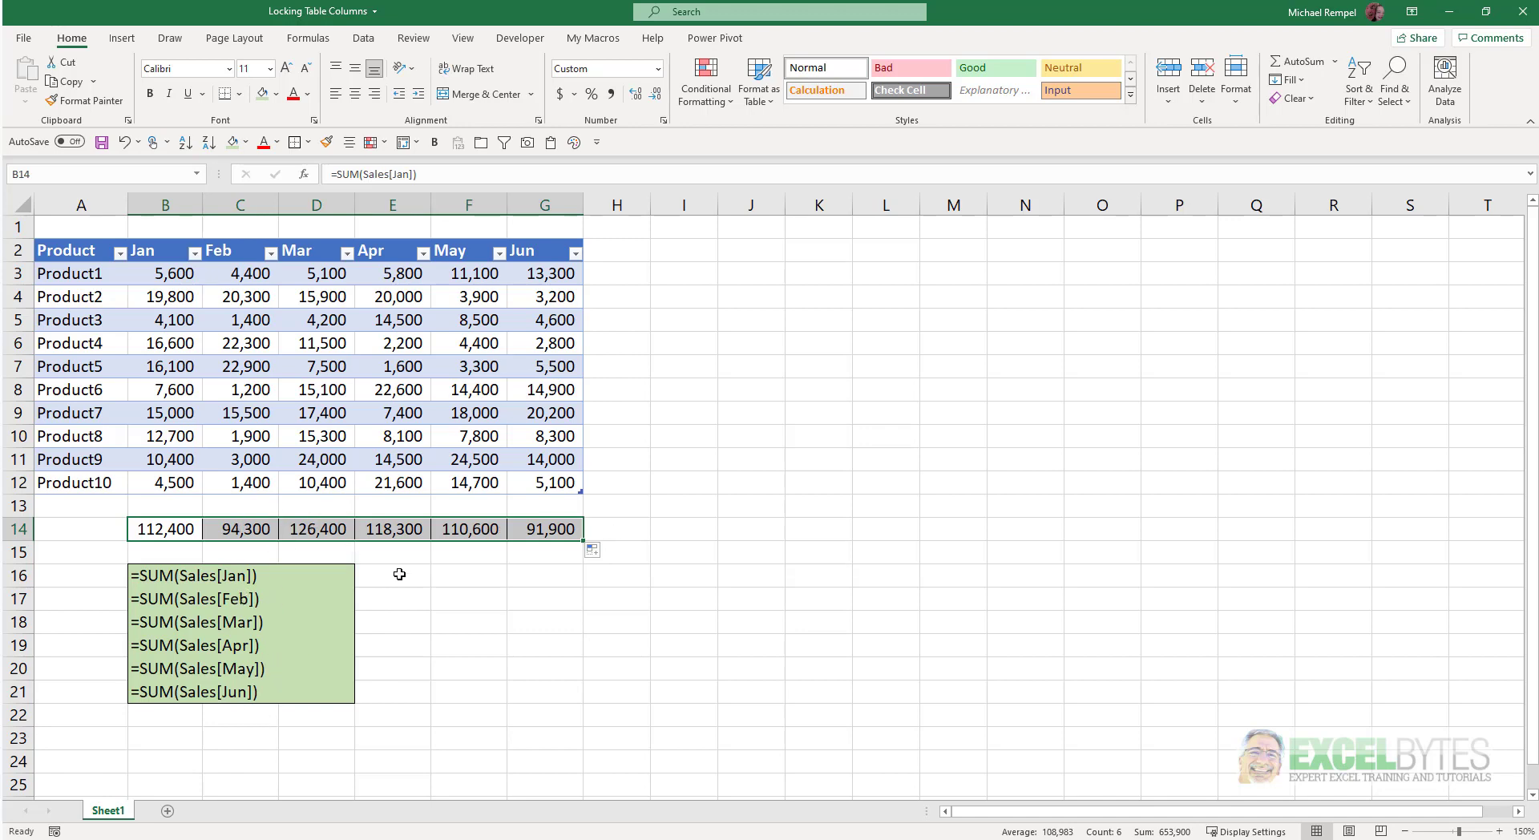
mouse_move(343, 574)
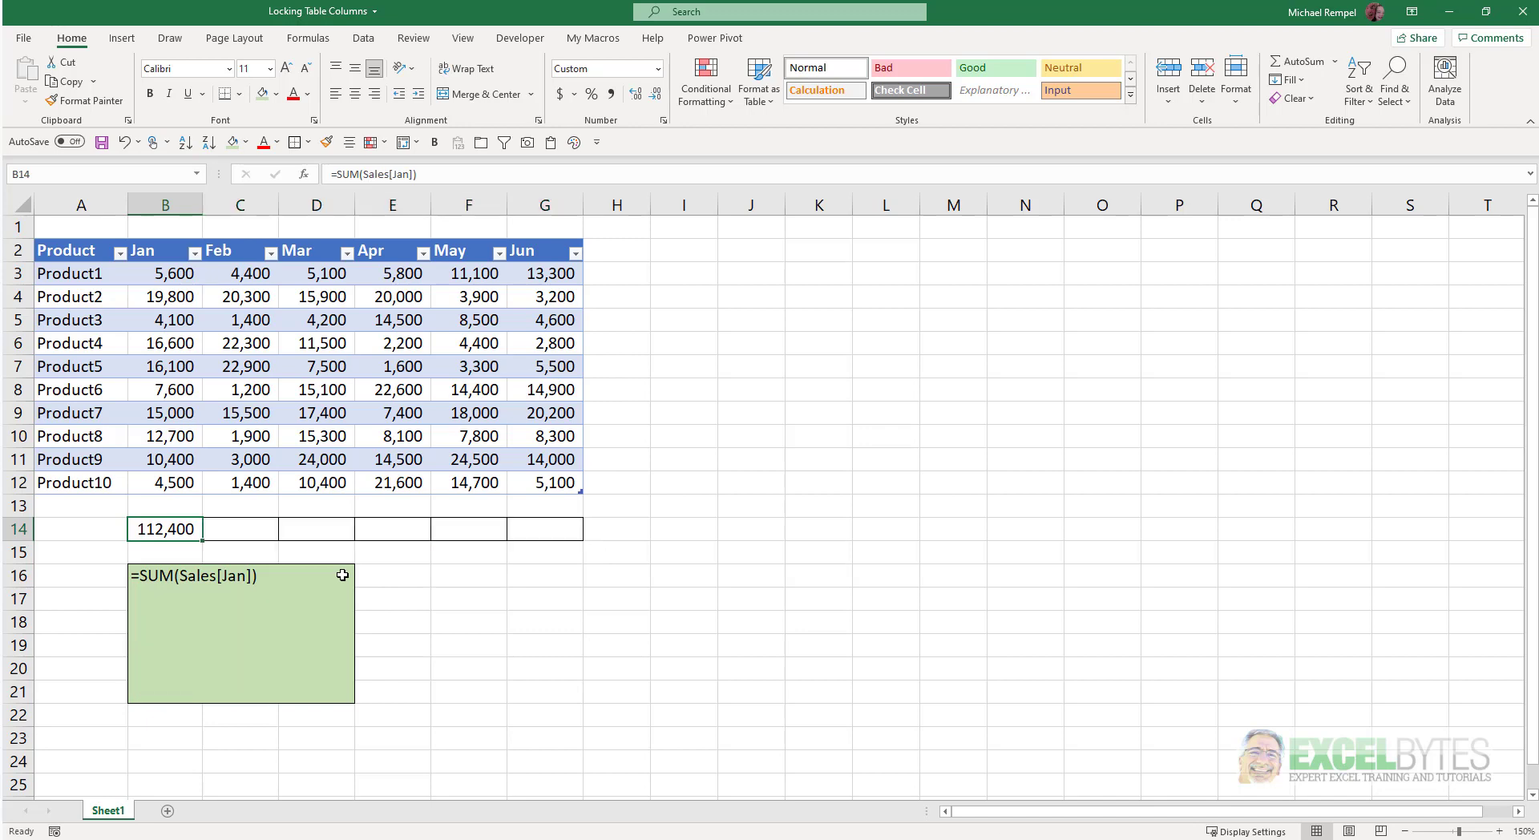
mouse_move(211, 537)
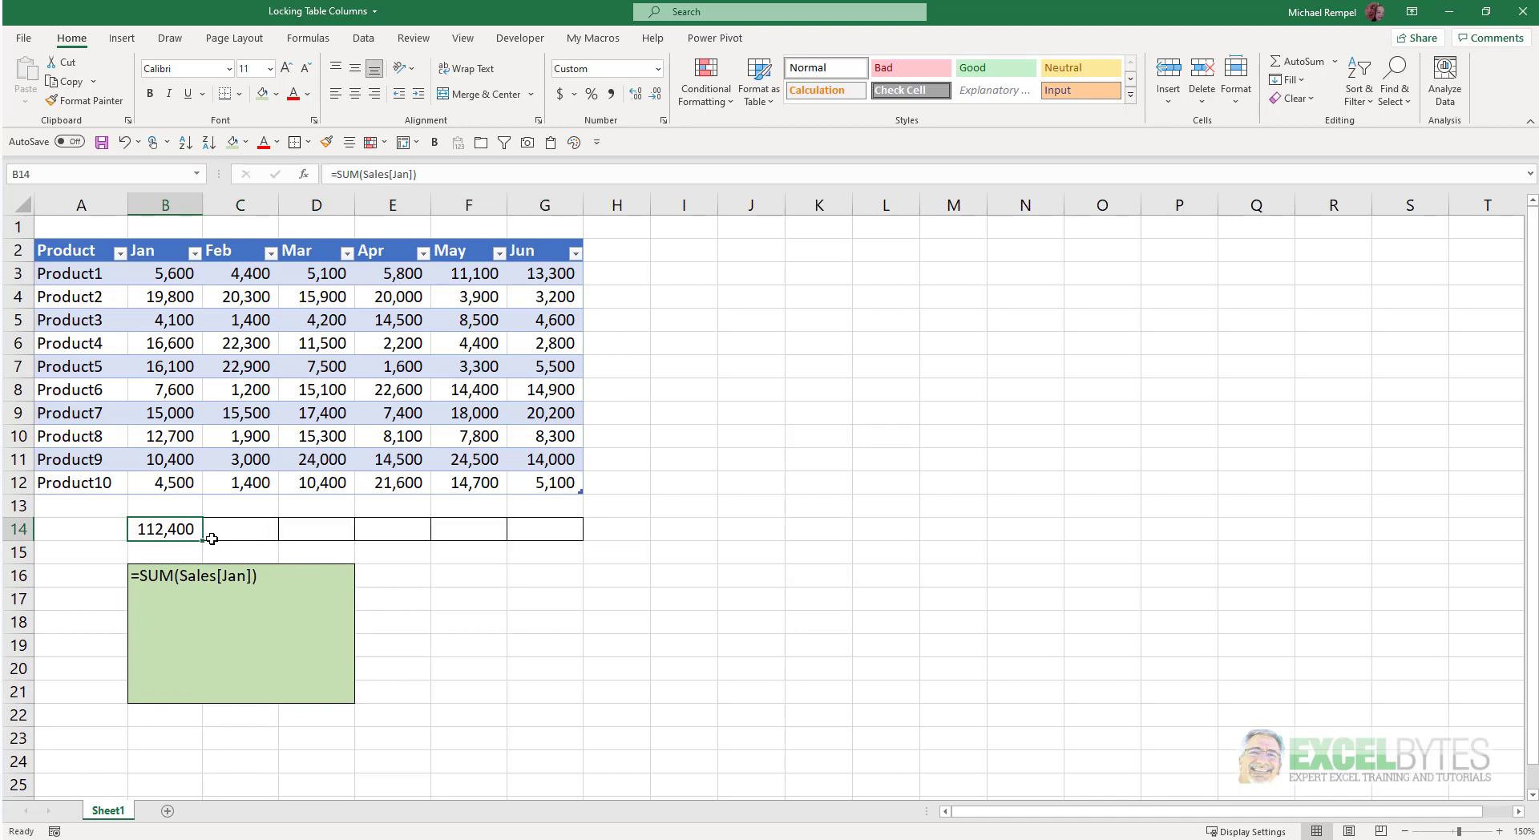
Step: Delete the B14 Jan total, start retyping =SUM(Sales[ and cancel with Esc
key(Delete)
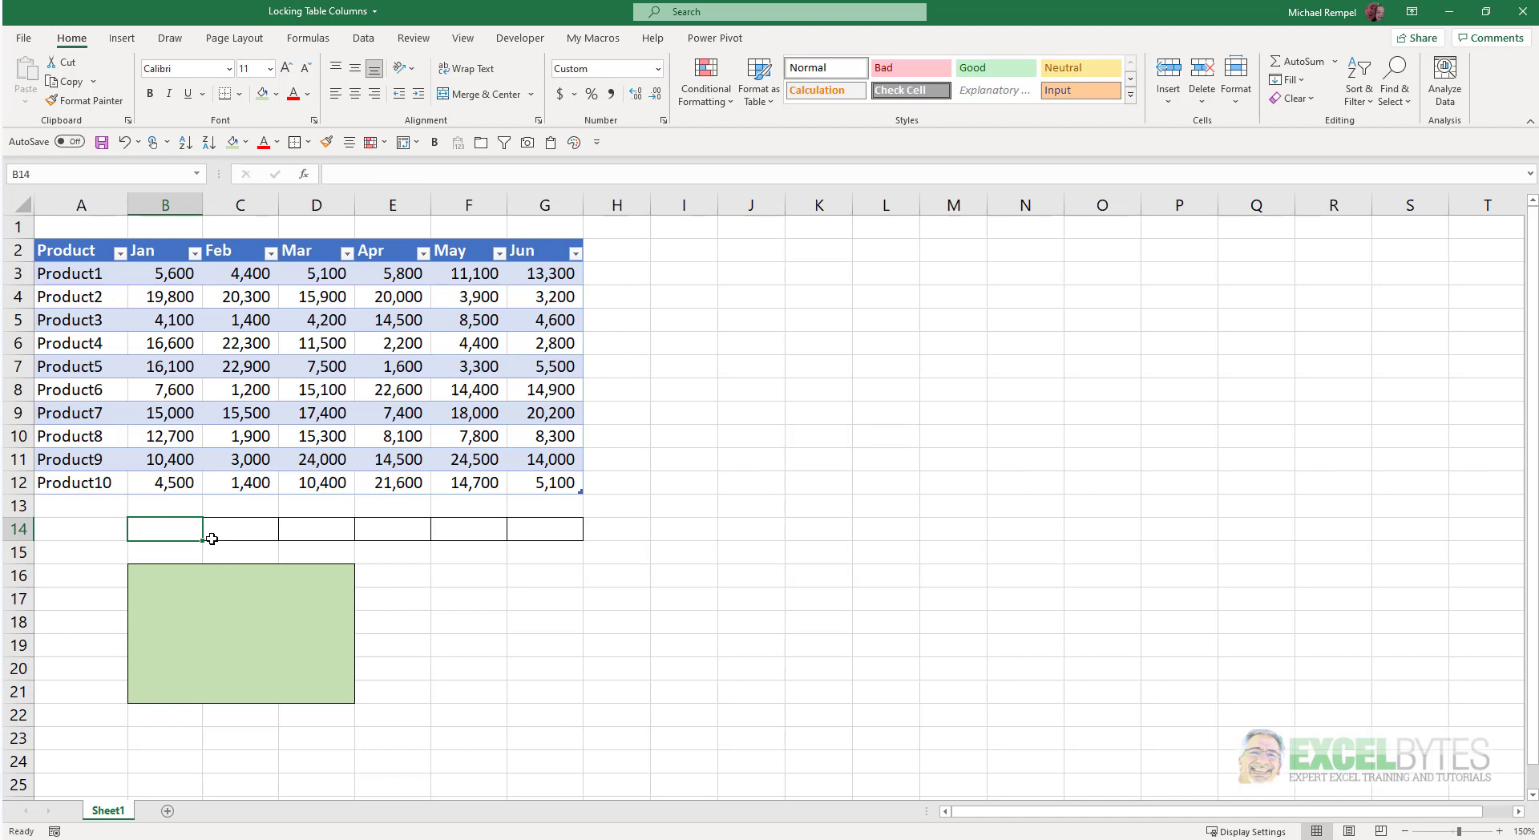
text(=su)
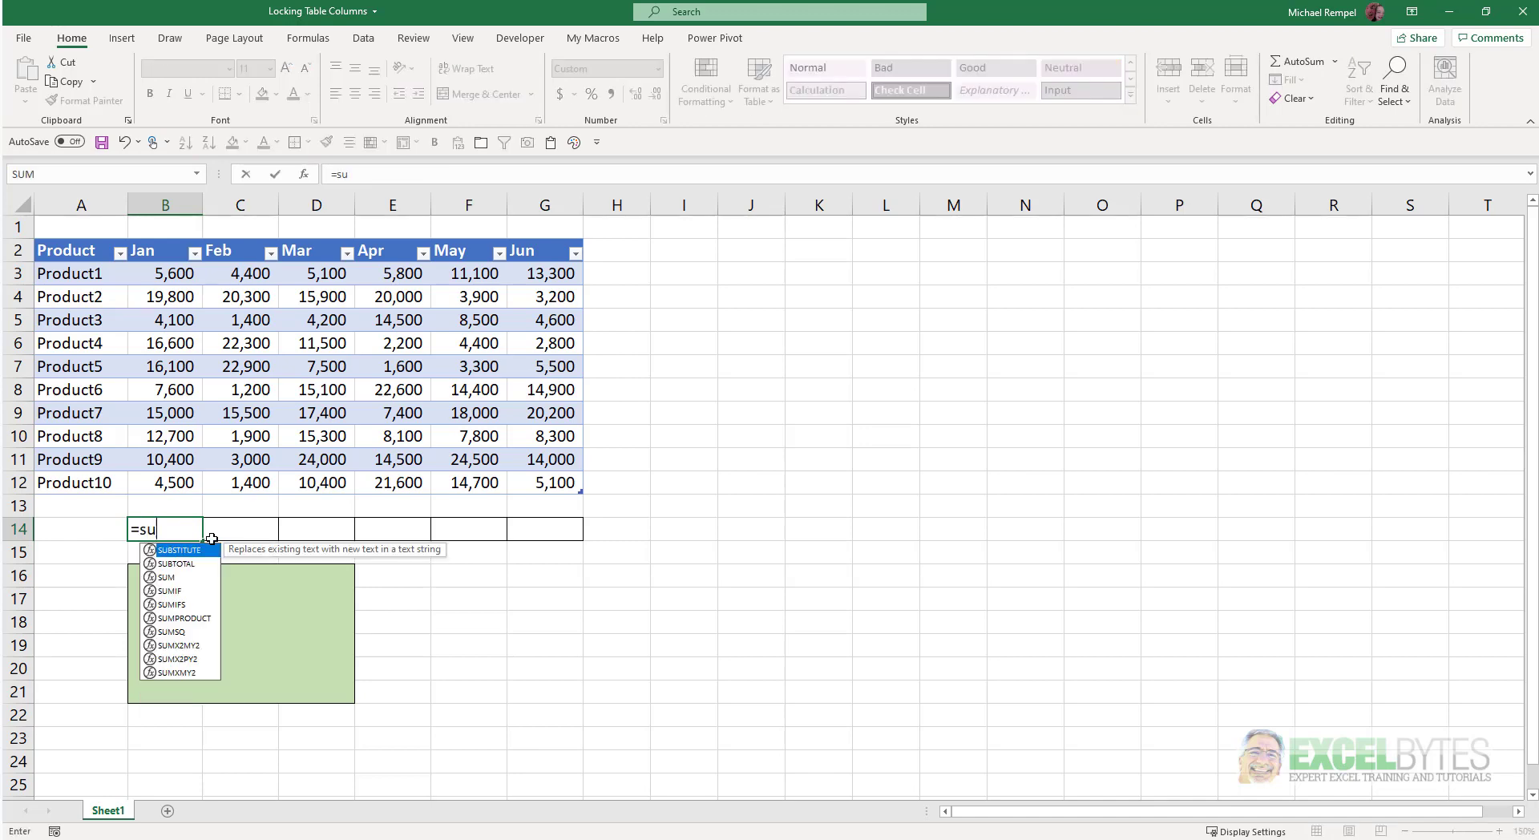
text(M(sa)
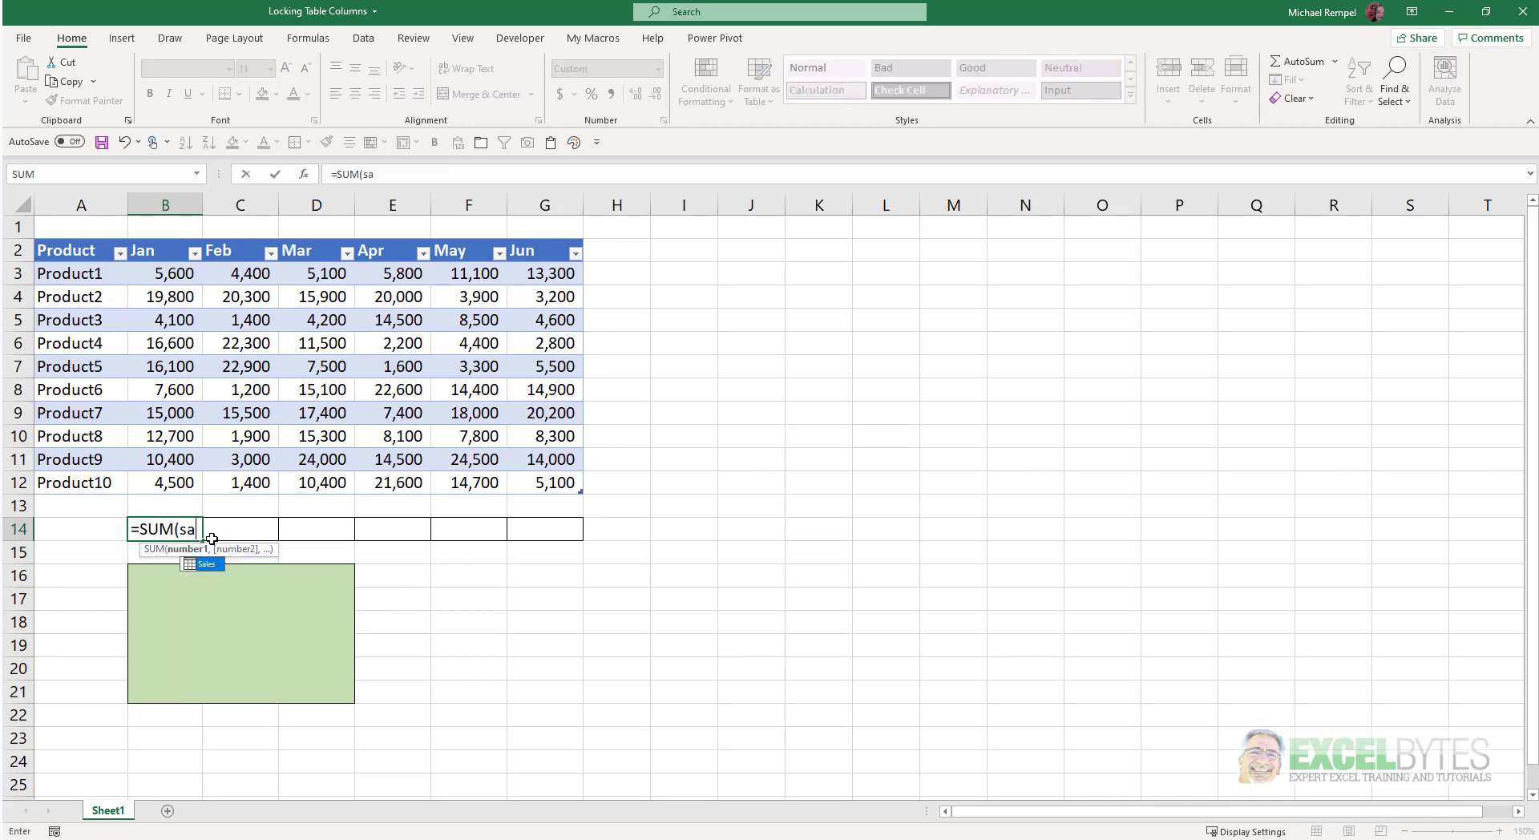
text(les[Jan)
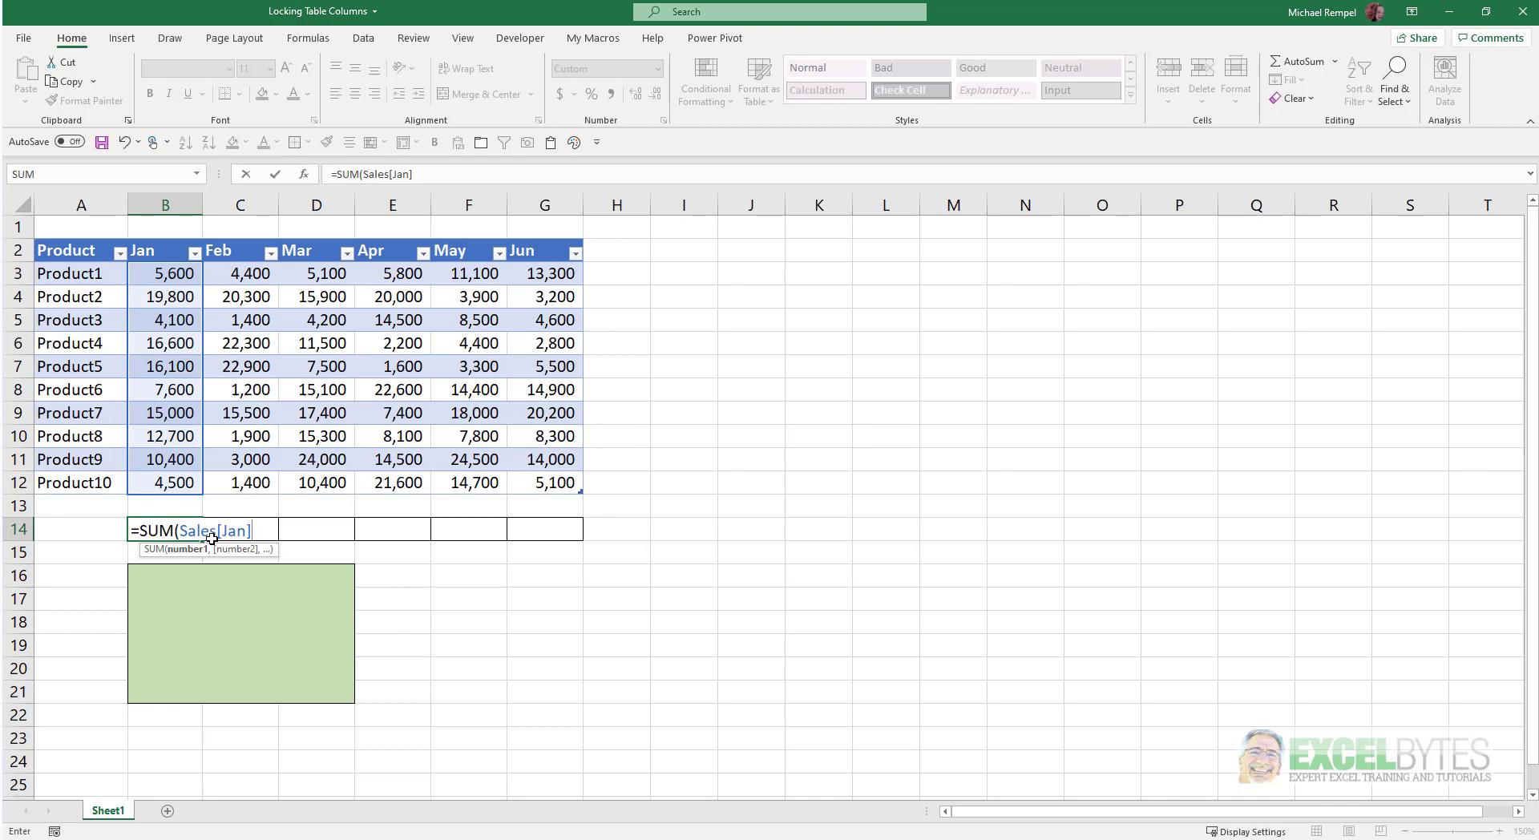
key(Escape)
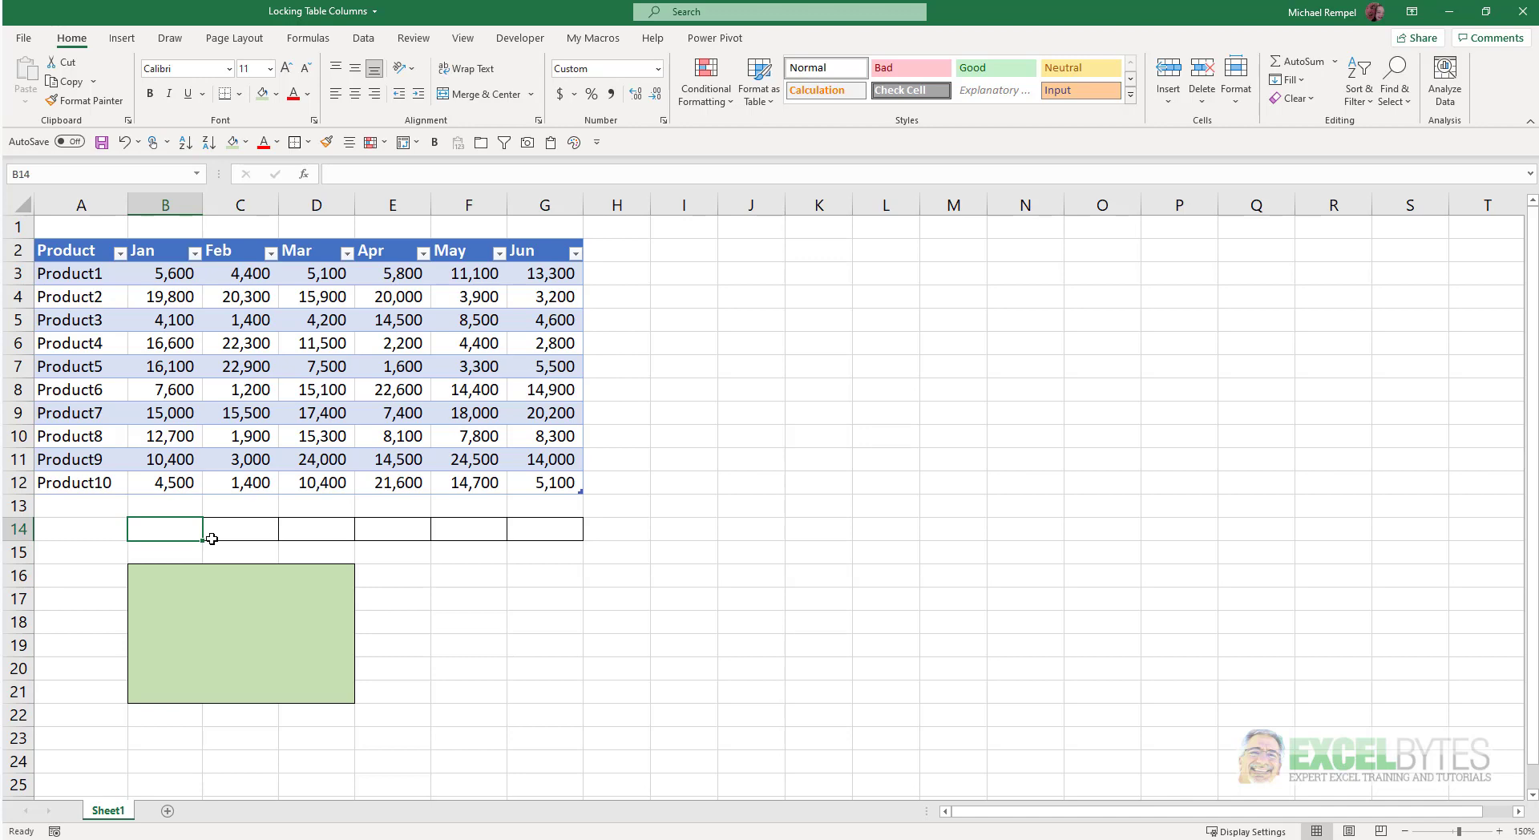
Step: Re-enter =SUM(Sales[Jan]) in B14, restoring the 112,400 Jan total
text(=su)
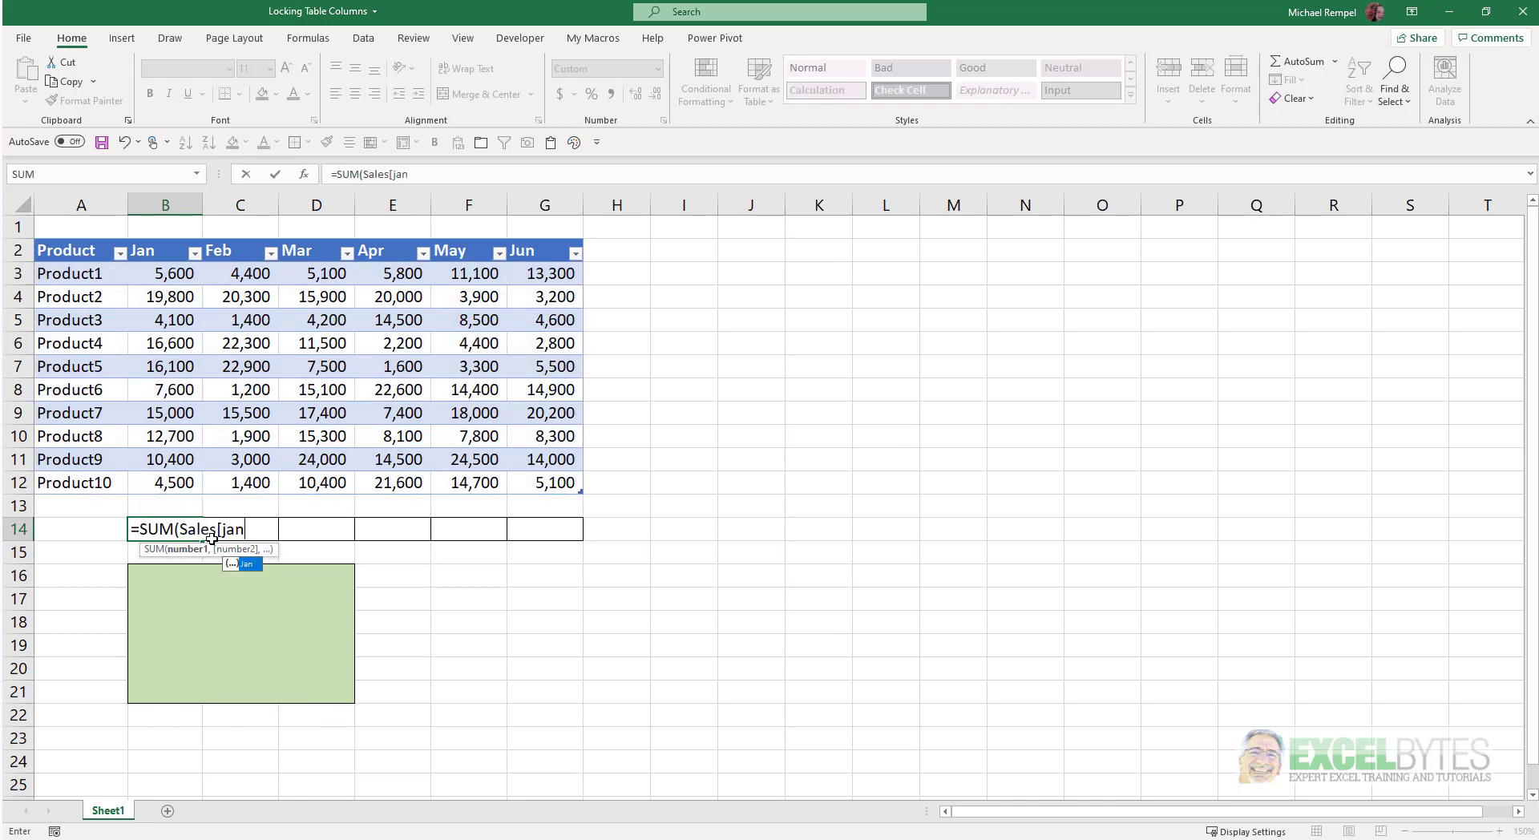
text())
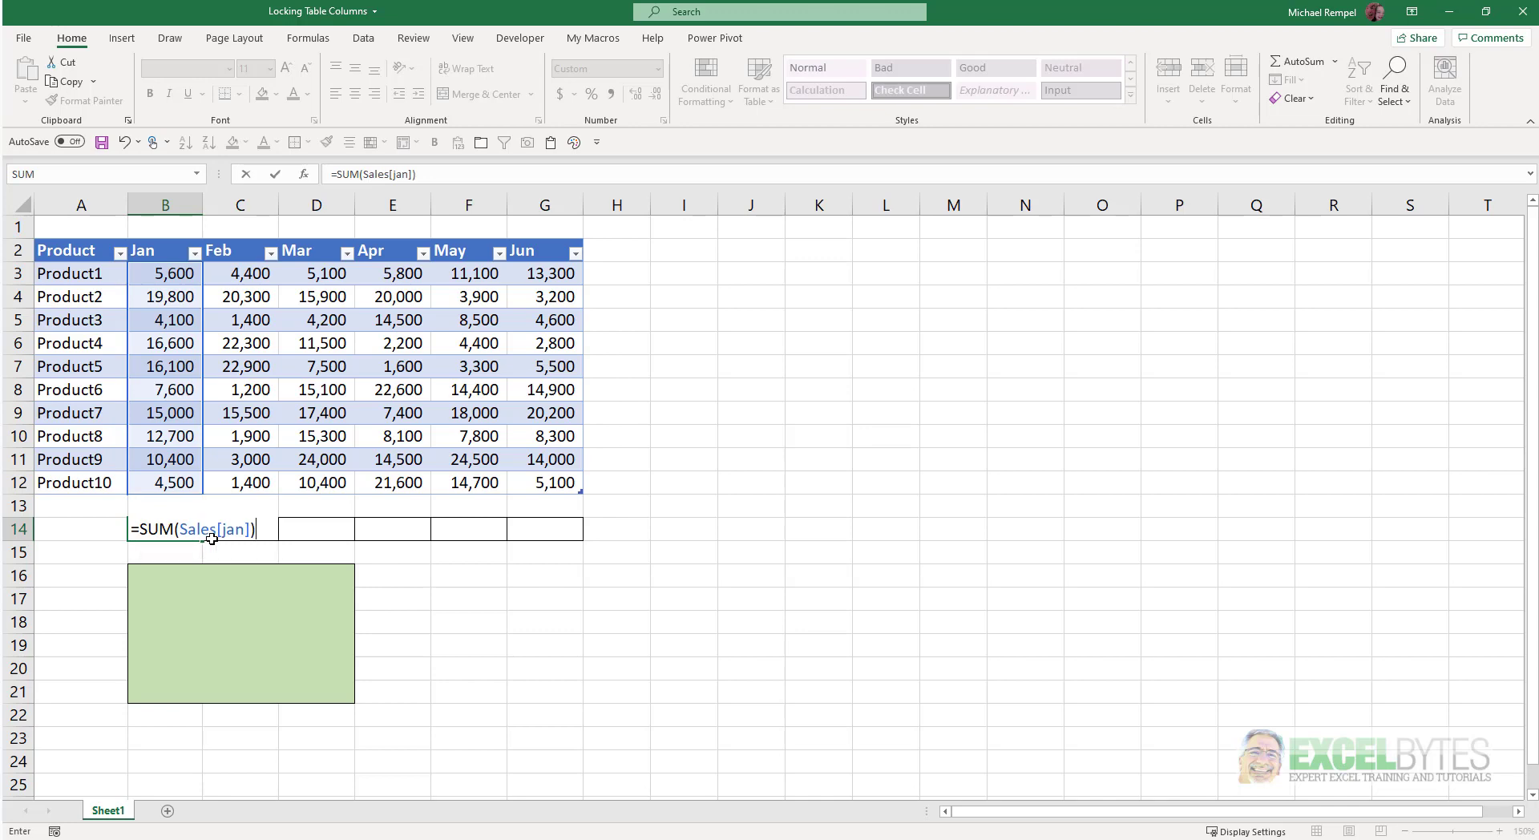
key(Return)
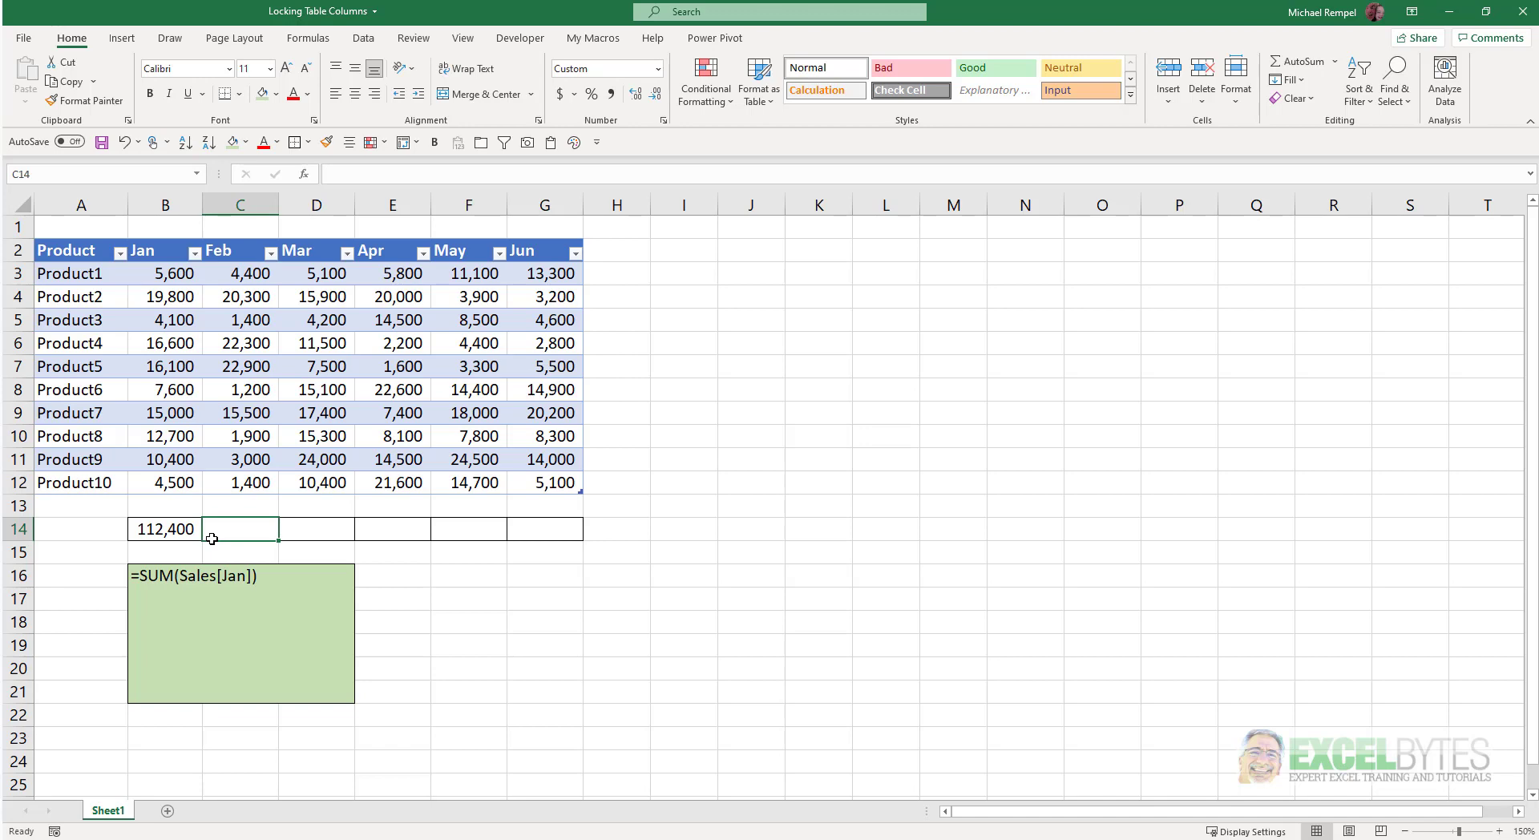
Step: Enter =SUM(Sales[[Jan]:[Jan]]) in C14 as a locked January column total
text(=su)
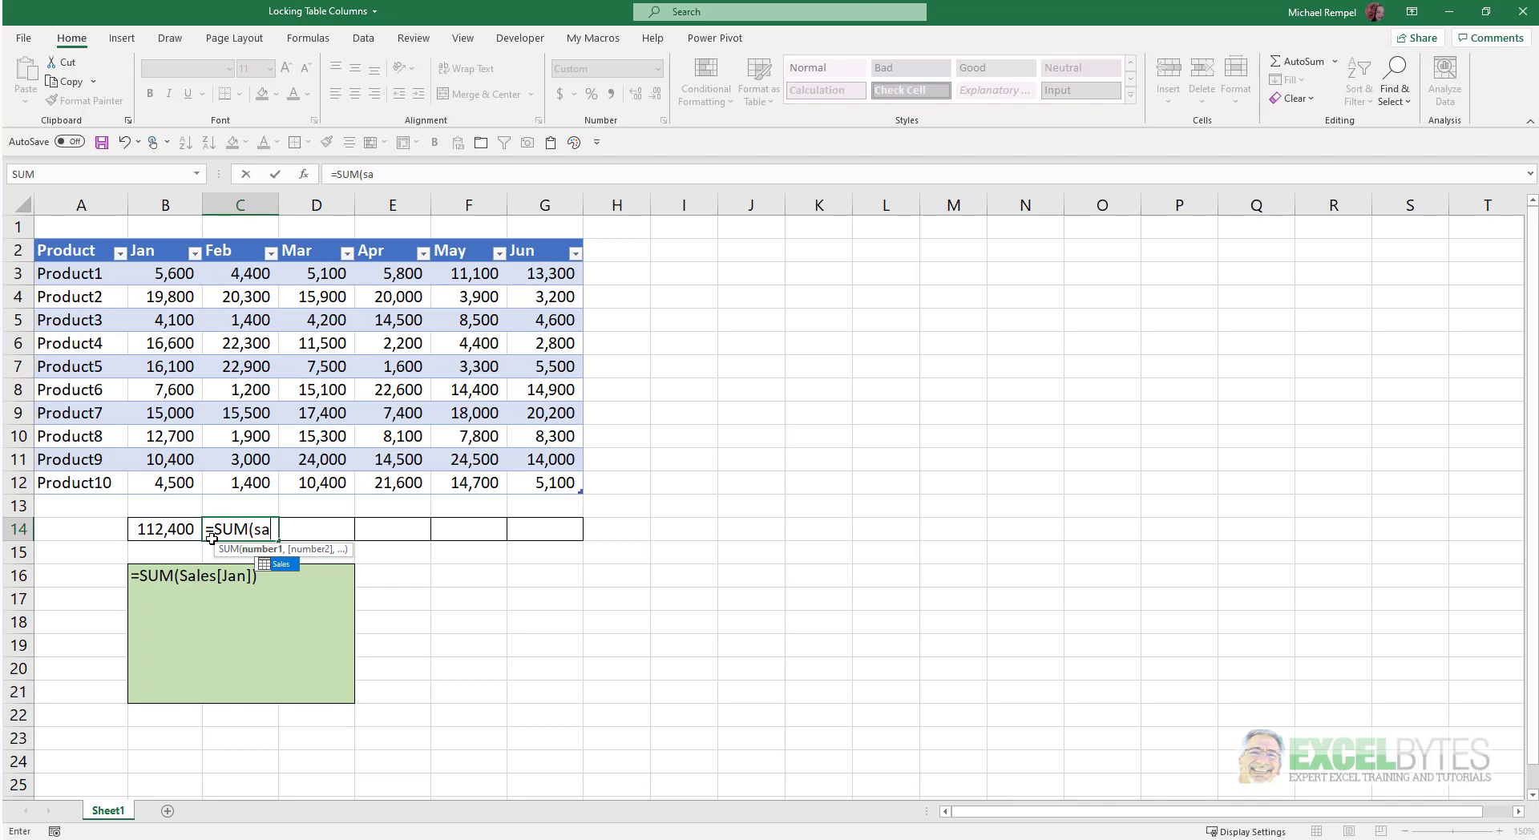
text(Sales[)
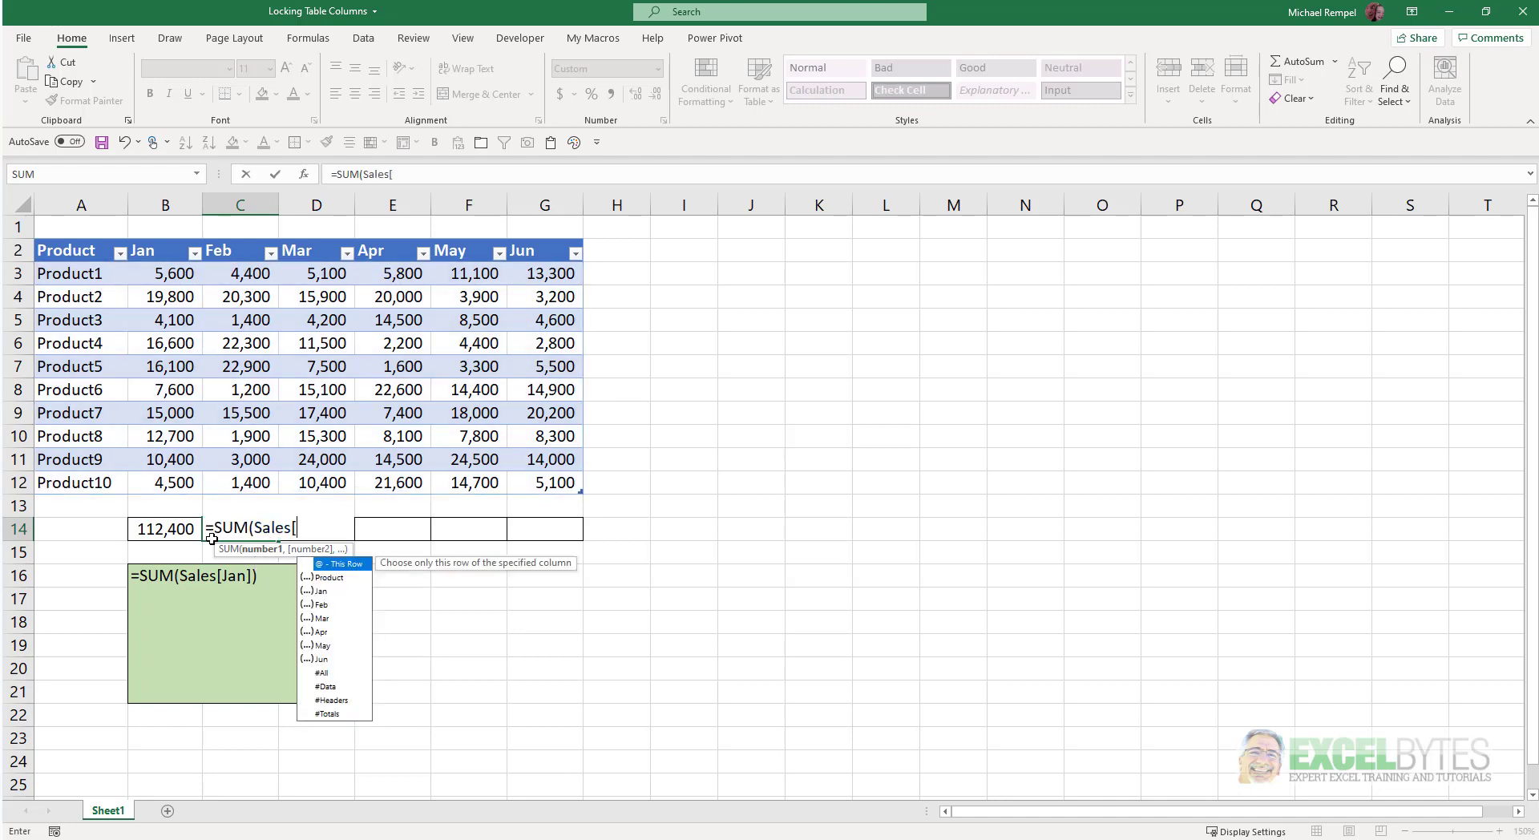
text([Jan)
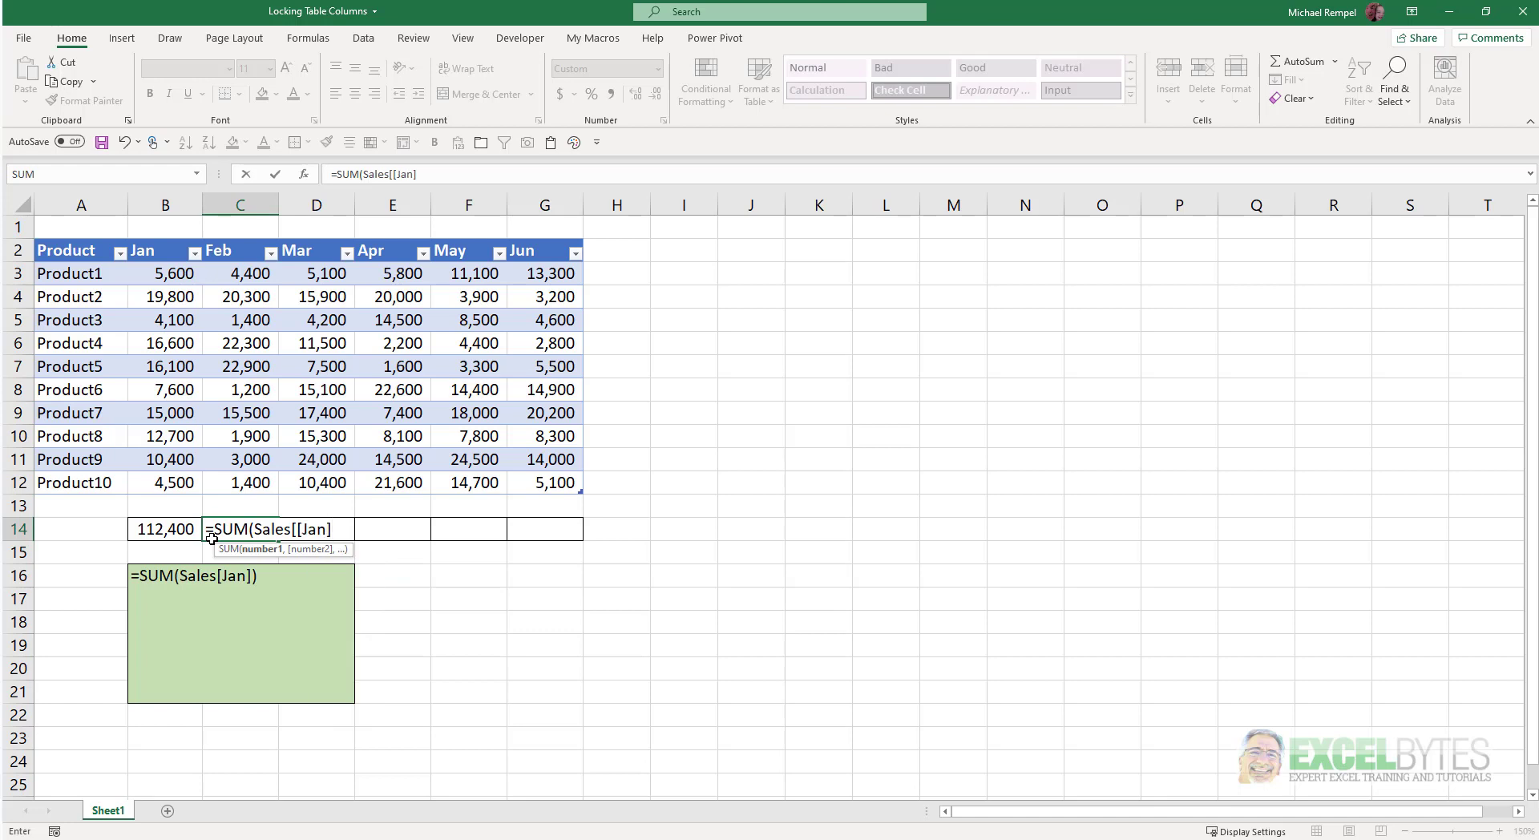
text(:[Jan)
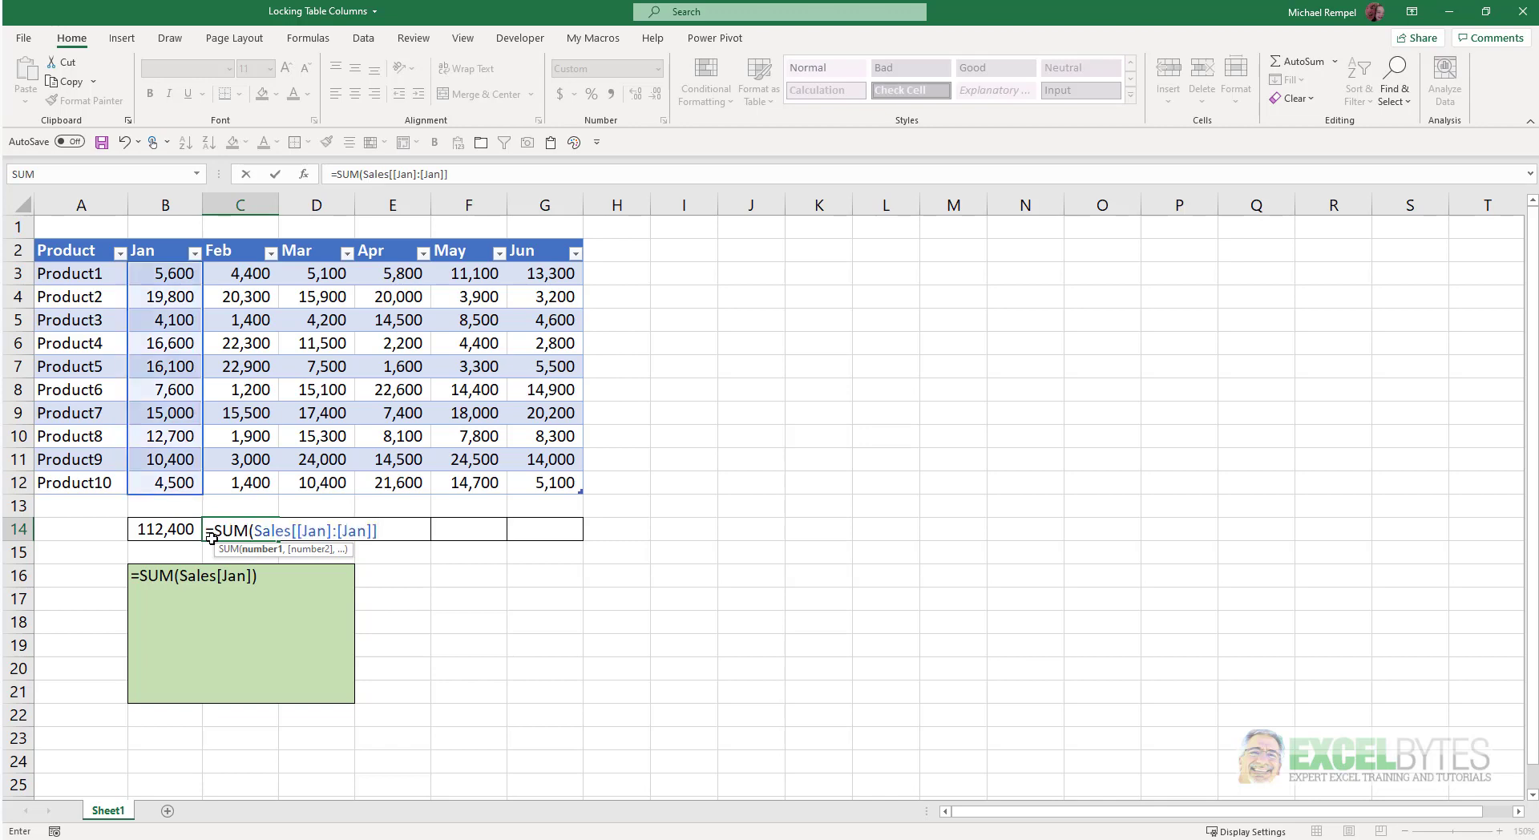
key(Return)
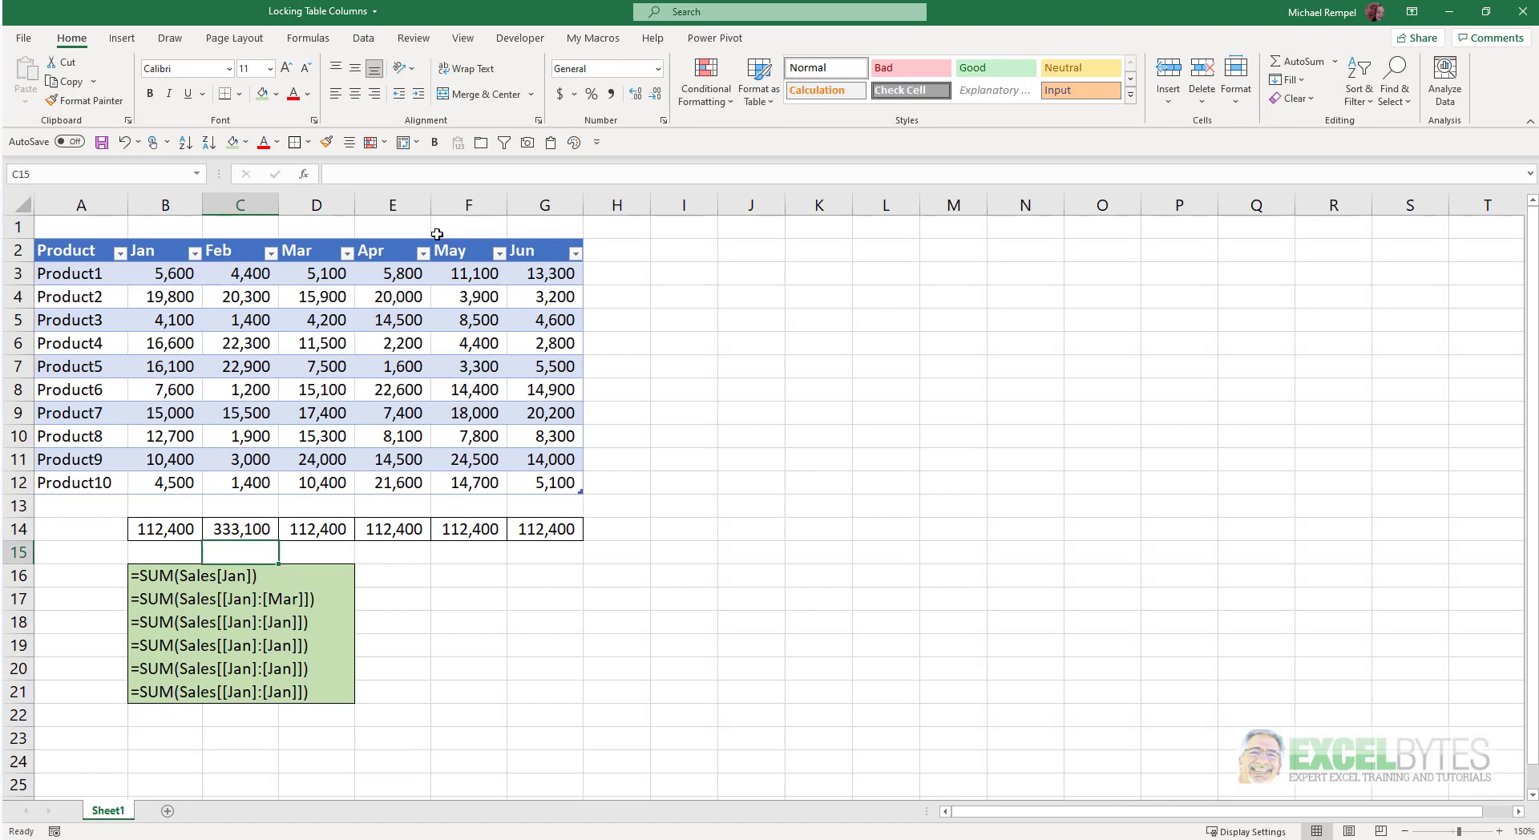
Step: Select the C14 Jan-to-Mar total (333,100) ready to fill across to G14
click(240, 529)
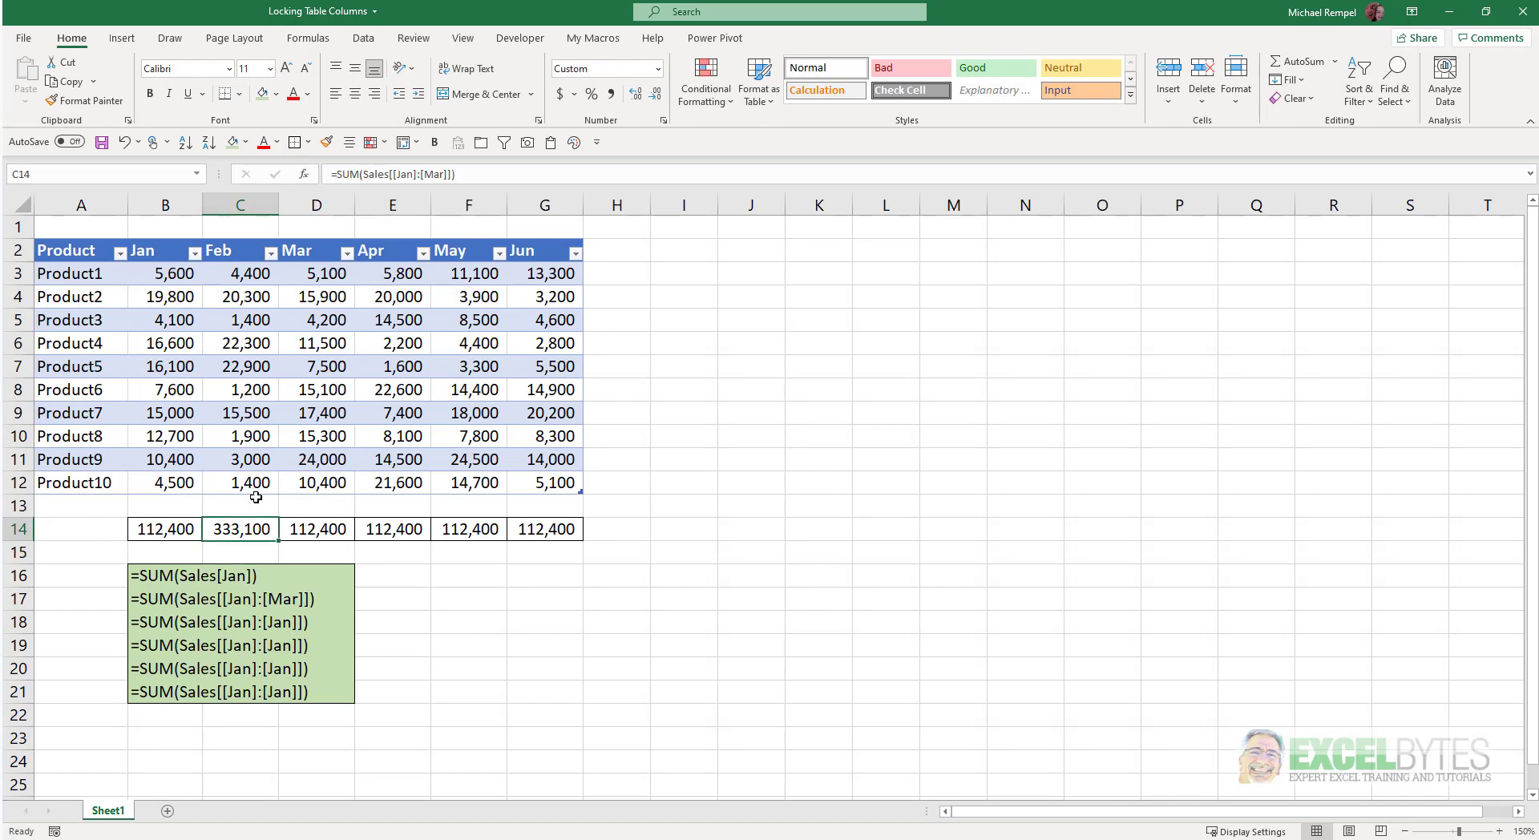
mouse_move(417, 173)
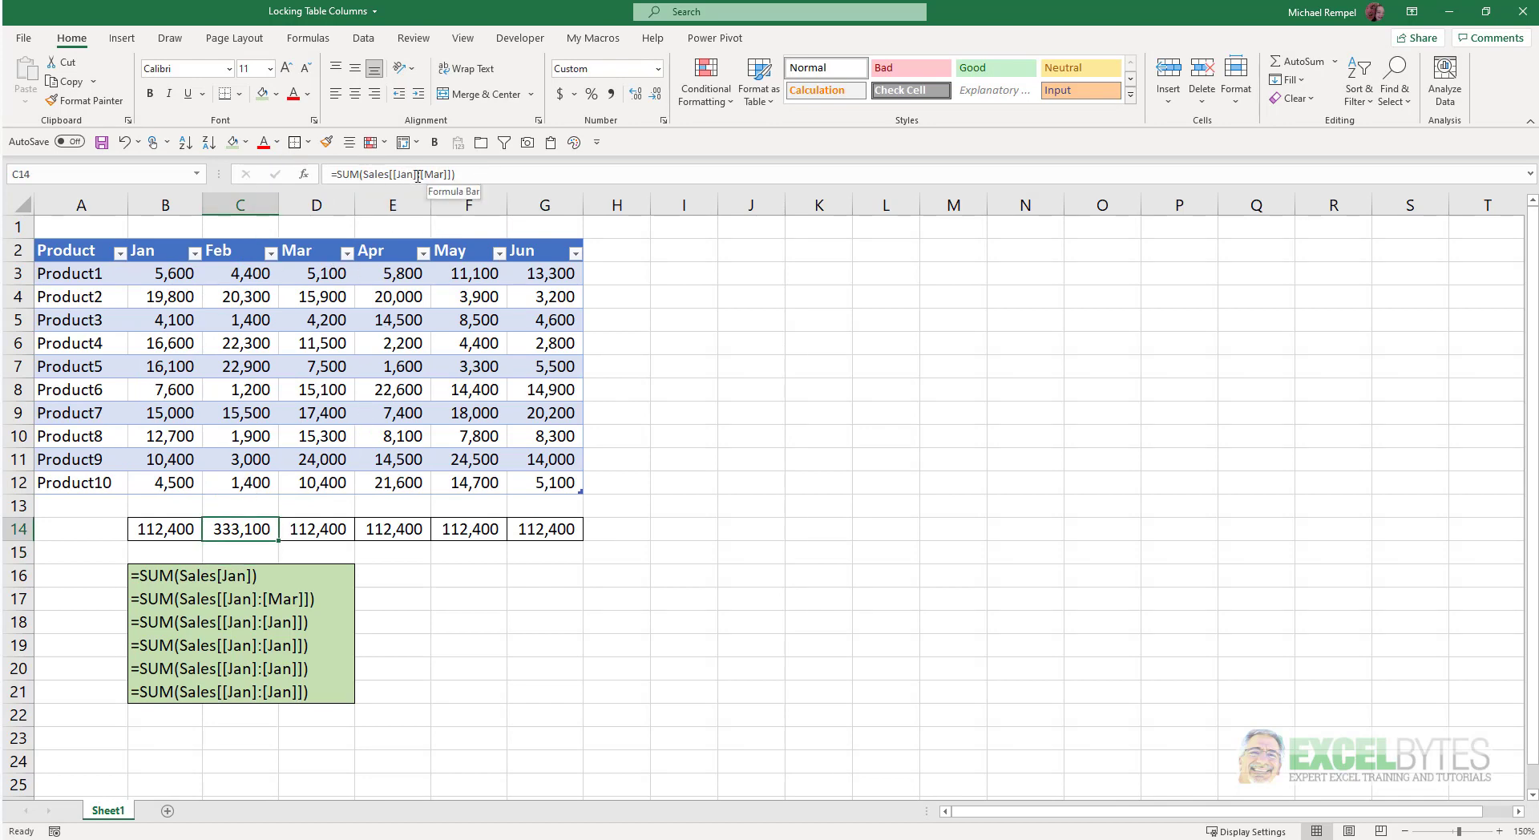
mouse_move(328, 459)
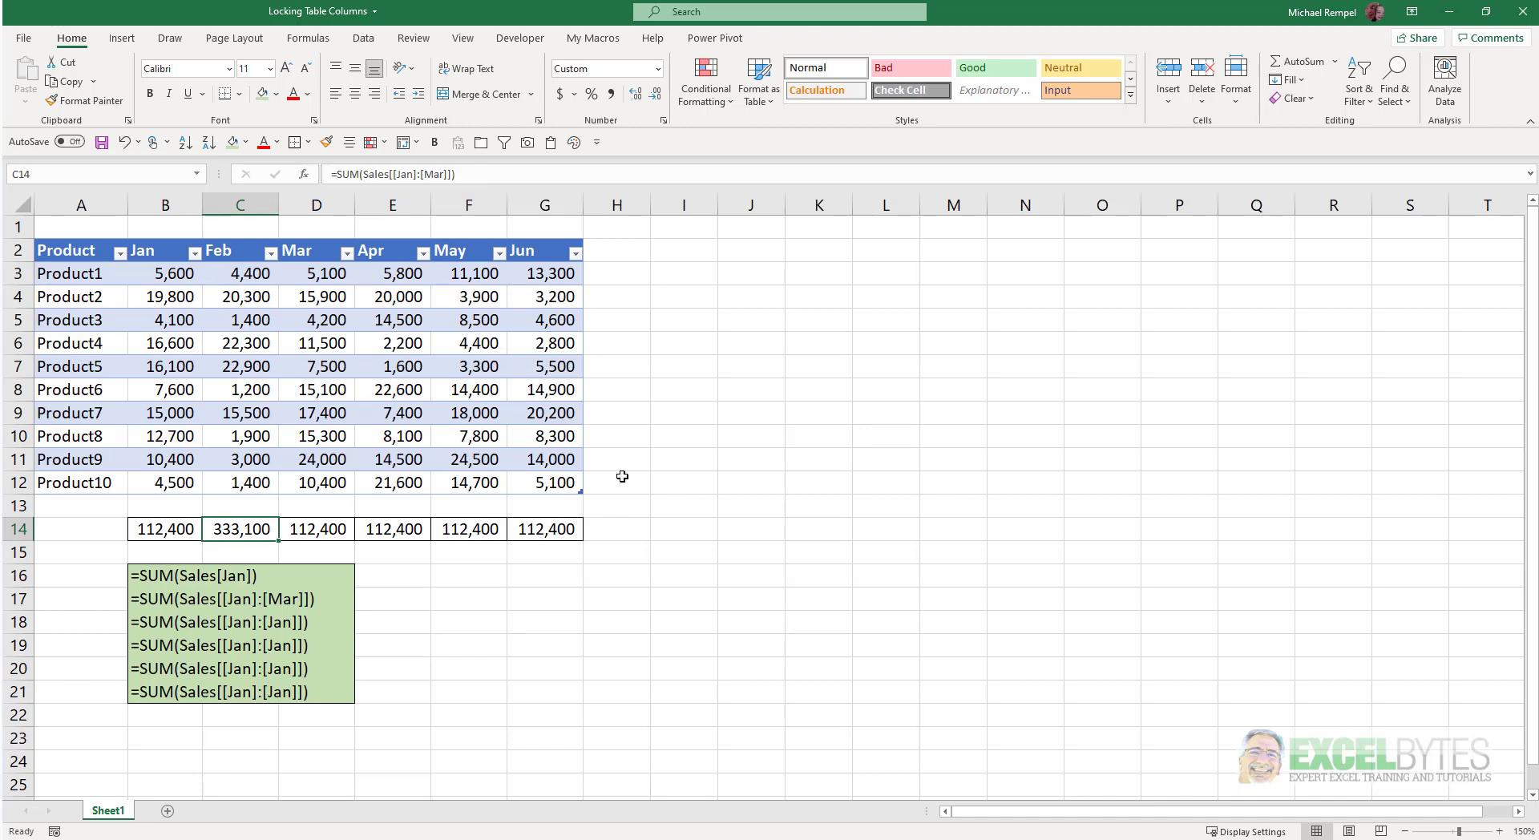
mouse_move(282, 540)
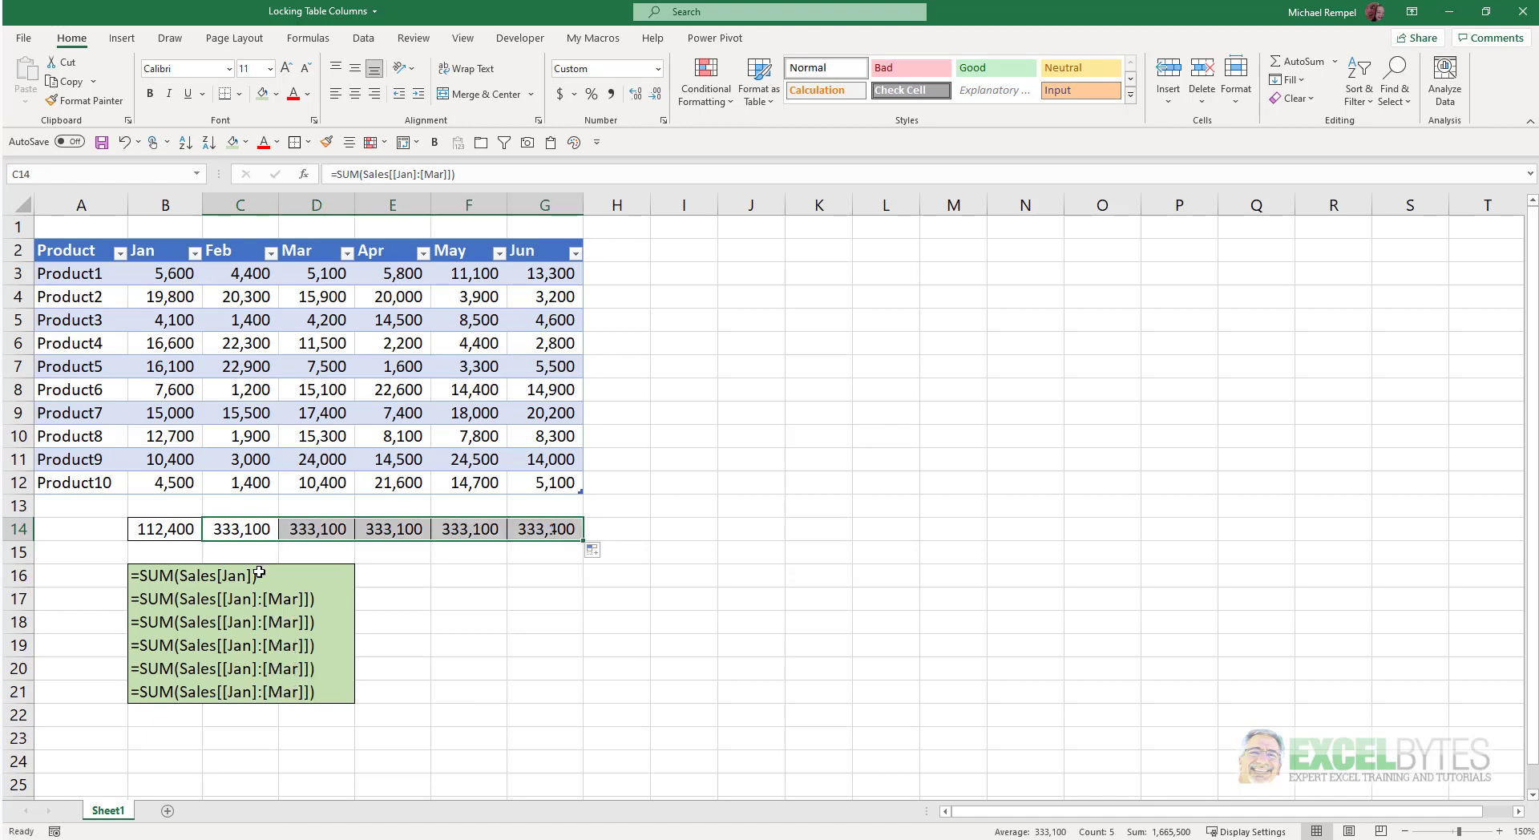
mouse_move(238, 705)
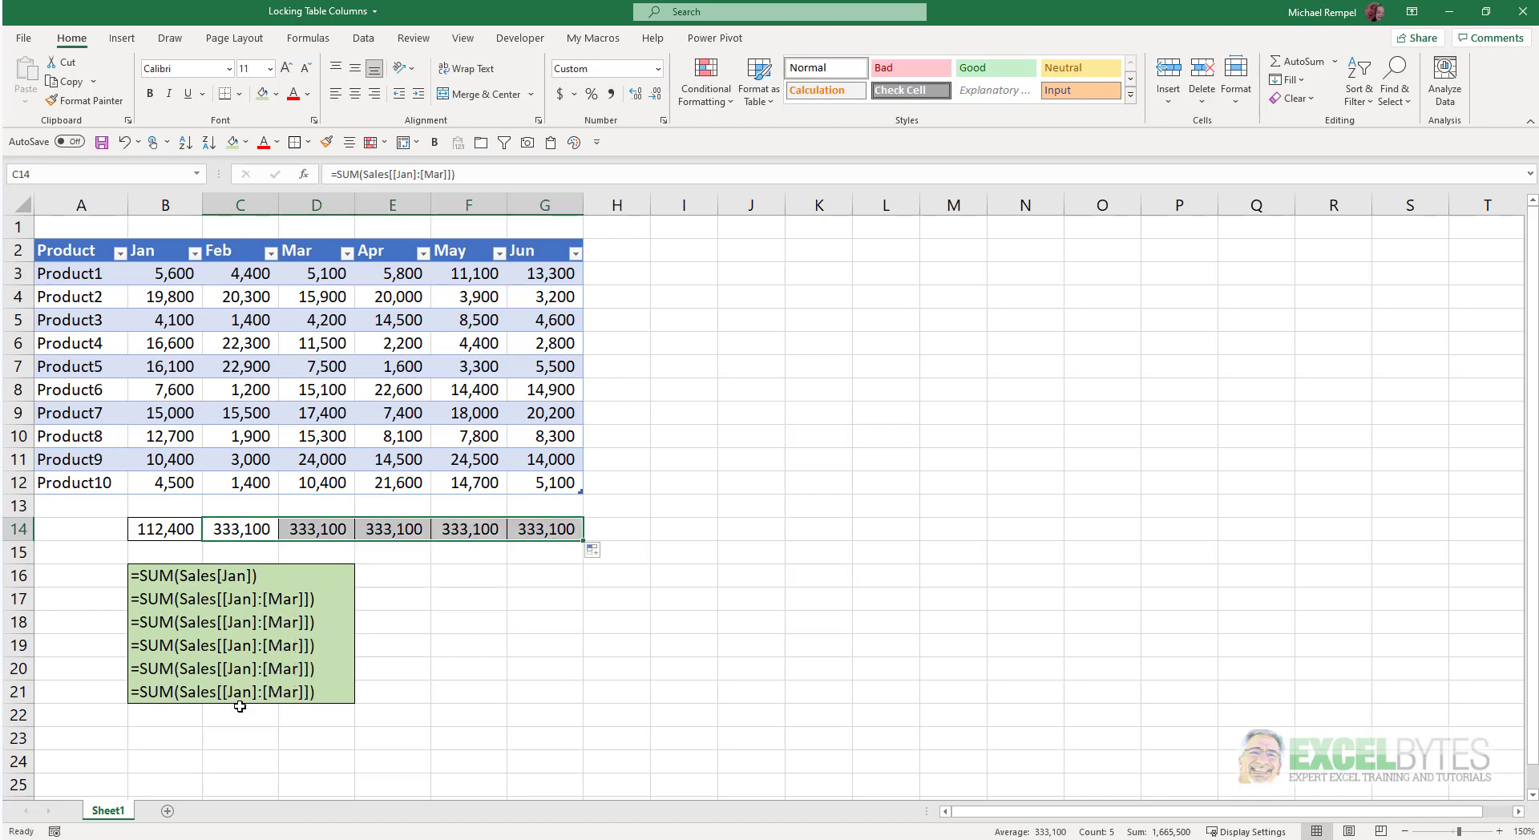